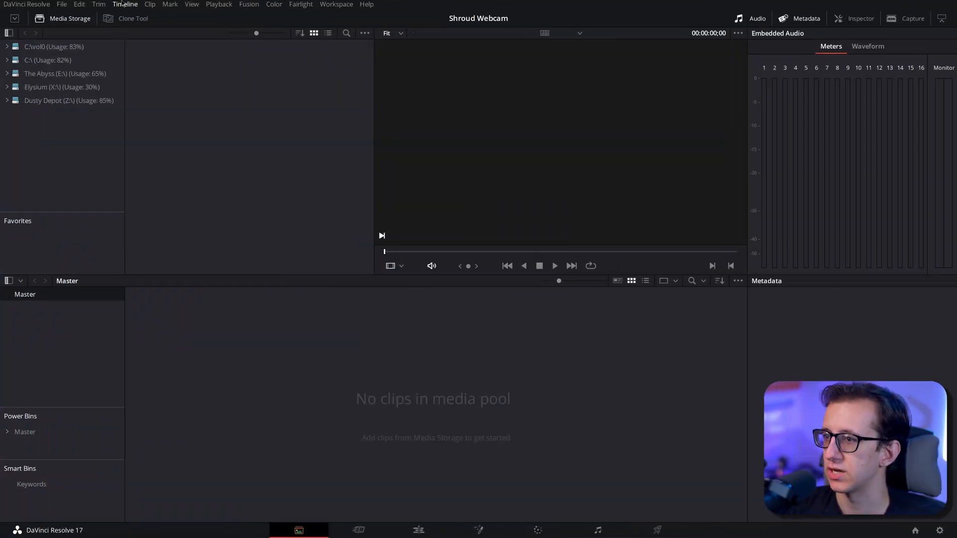
In Project Settings, set the timeline to 60 fps and 1280 x 720 HD 720P
left_click(61, 4)
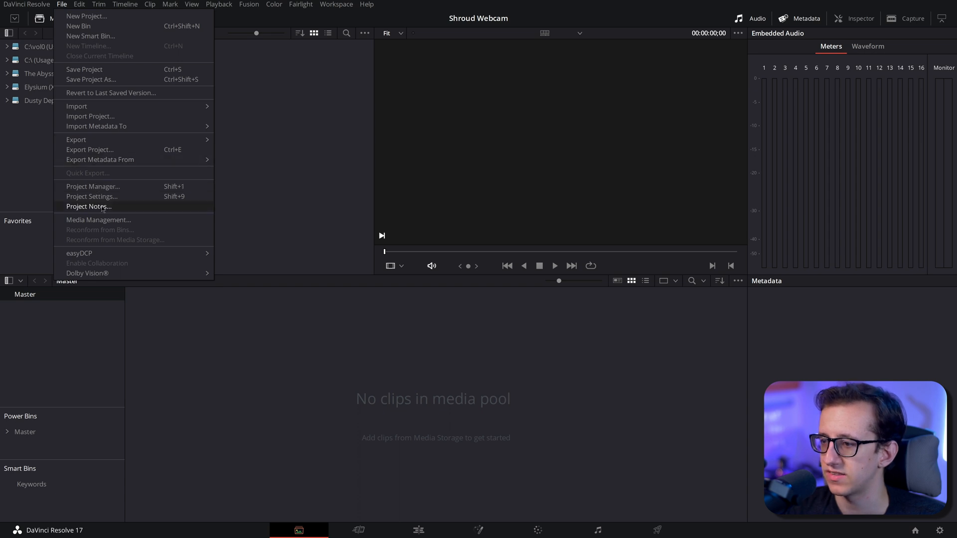
left_click(92, 196)
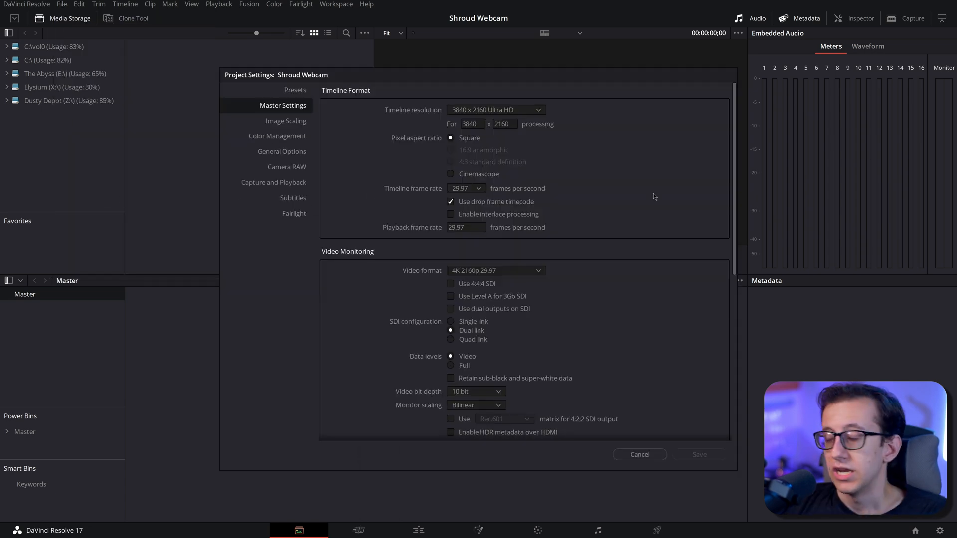
left_click(467, 188)
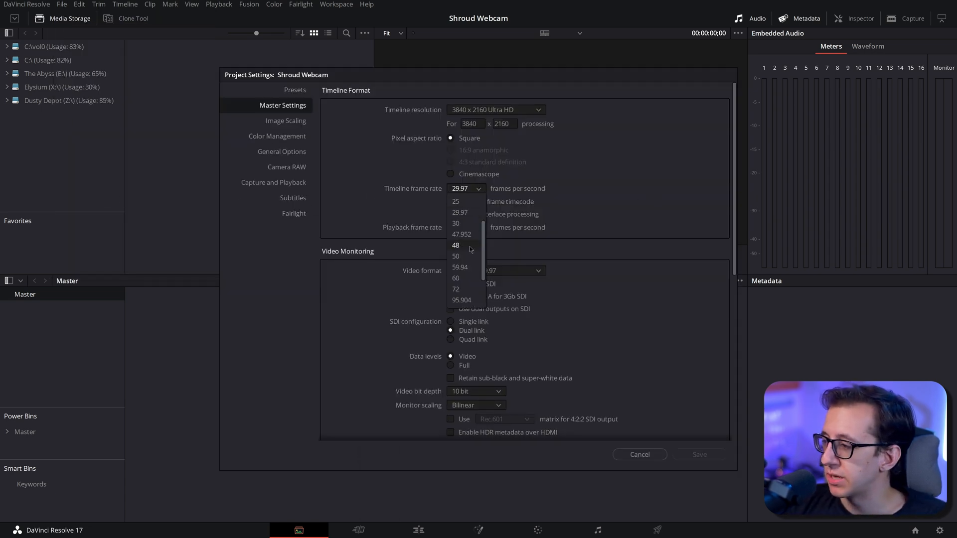
left_click(455, 278)
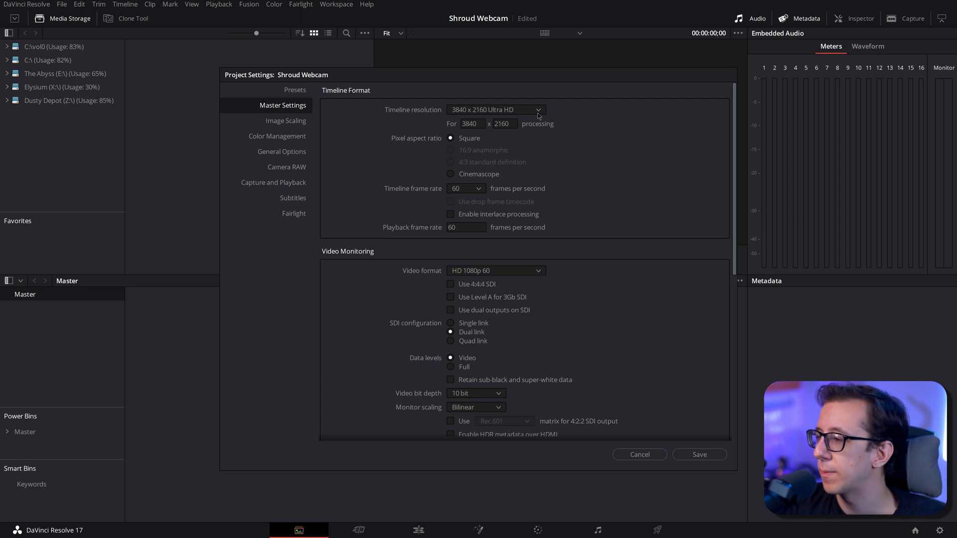
left_click(494, 110)
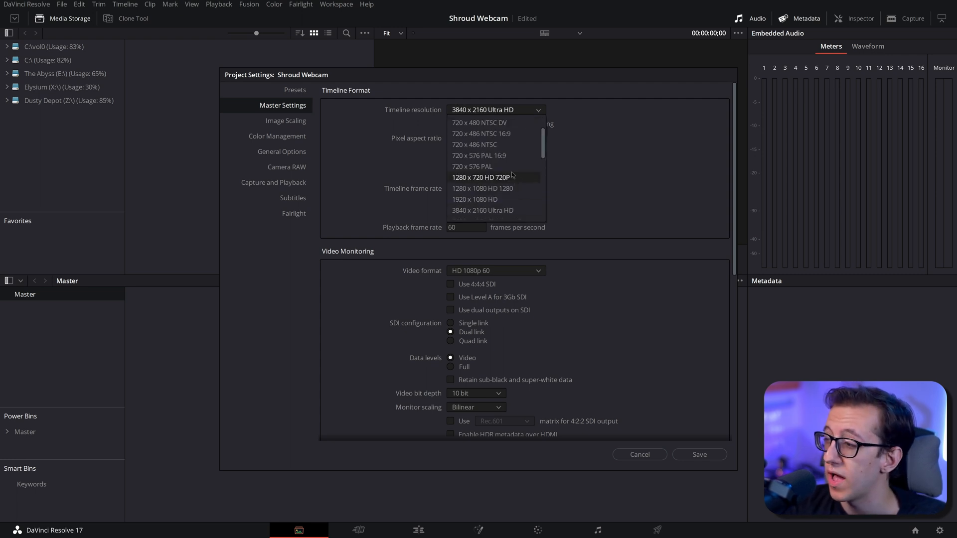
left_click(481, 177)
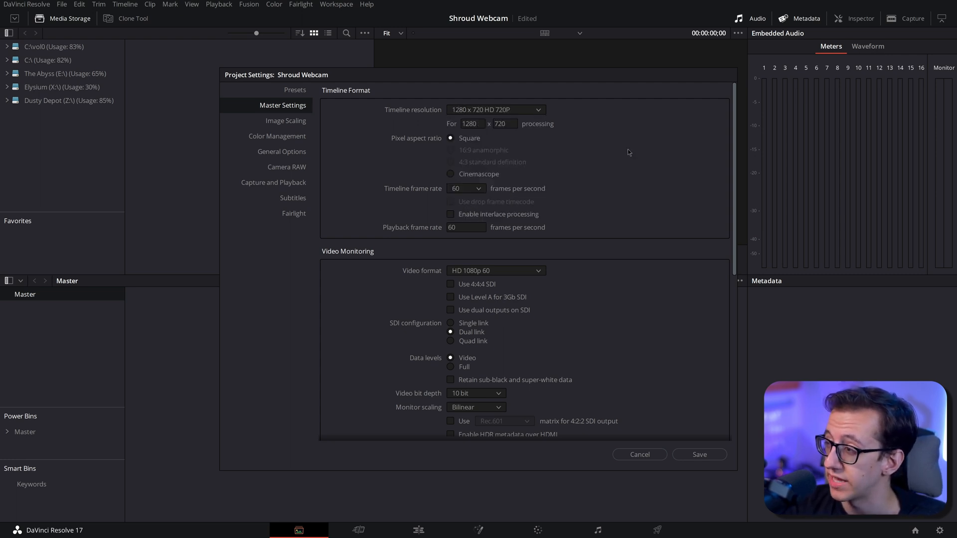
mouse_move(640, 312)
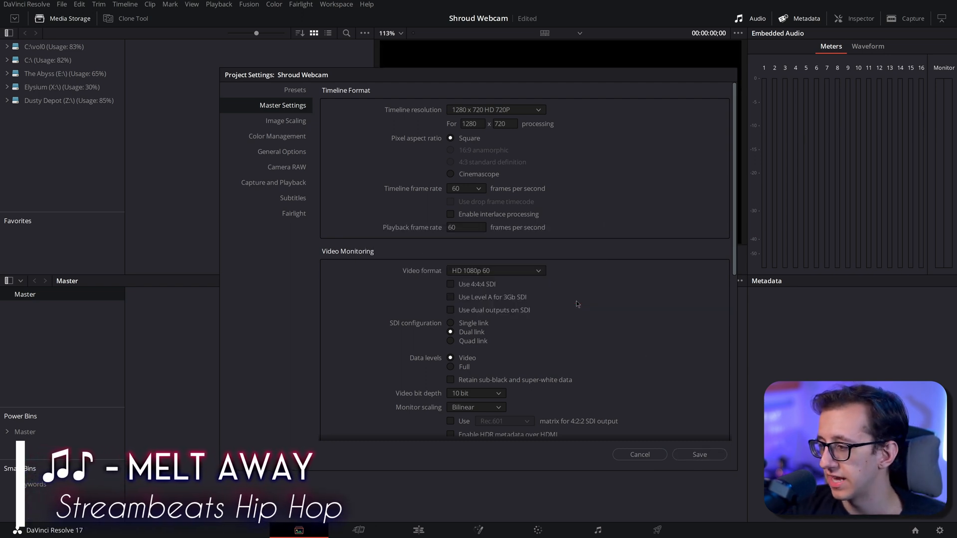
Save settings, add a Fusion Composition to a new timeline, and extend it to about 40 seconds
left_click(639, 454)
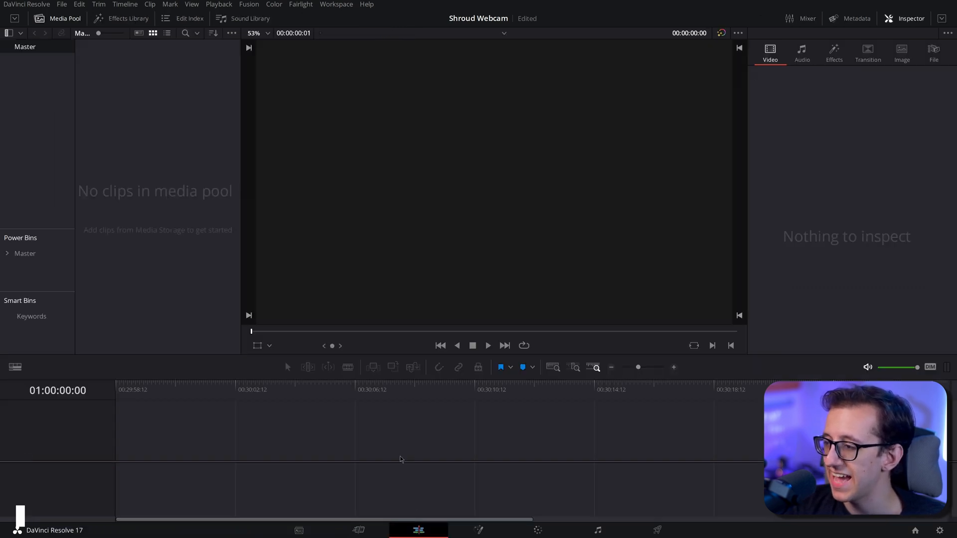
left_click(121, 18)
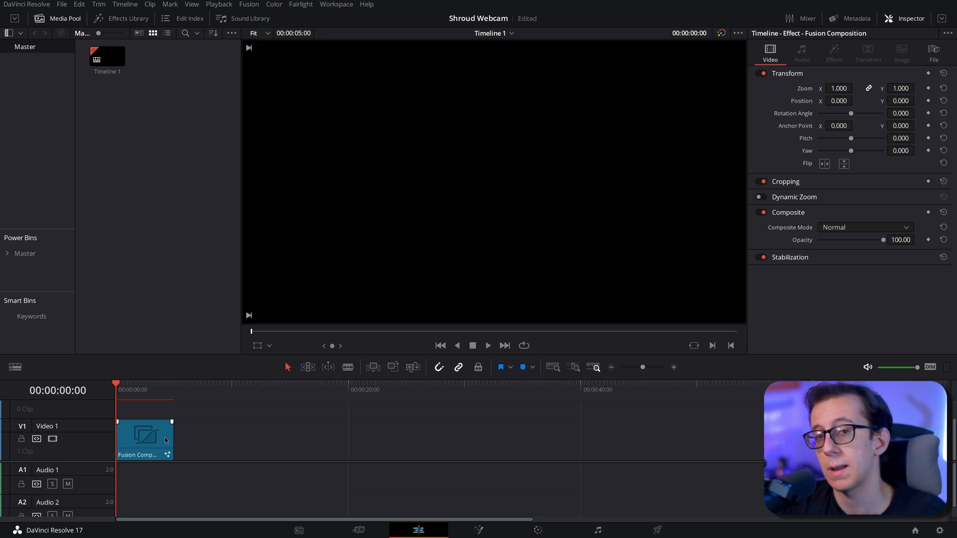
left_click_drag(171, 439, 287, 439)
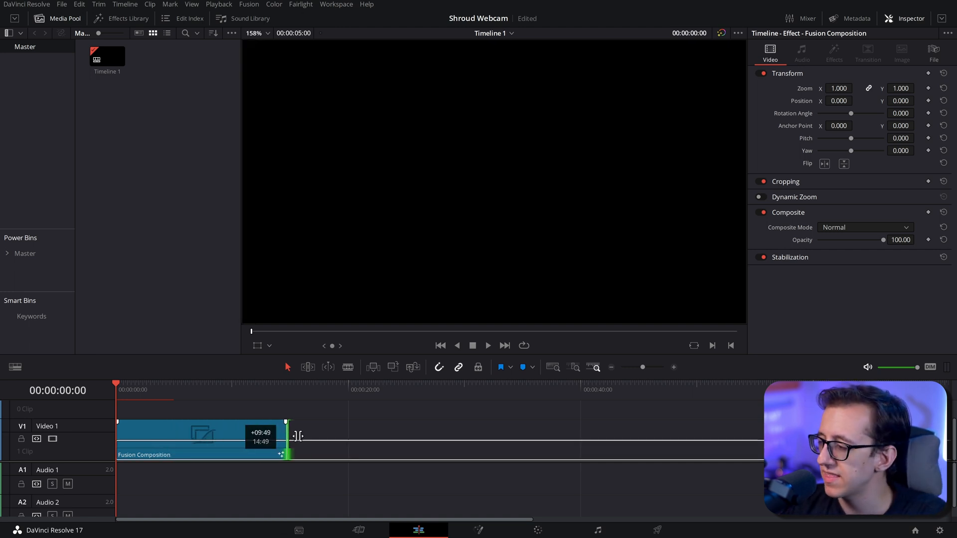
left_click_drag(287, 437, 580, 437)
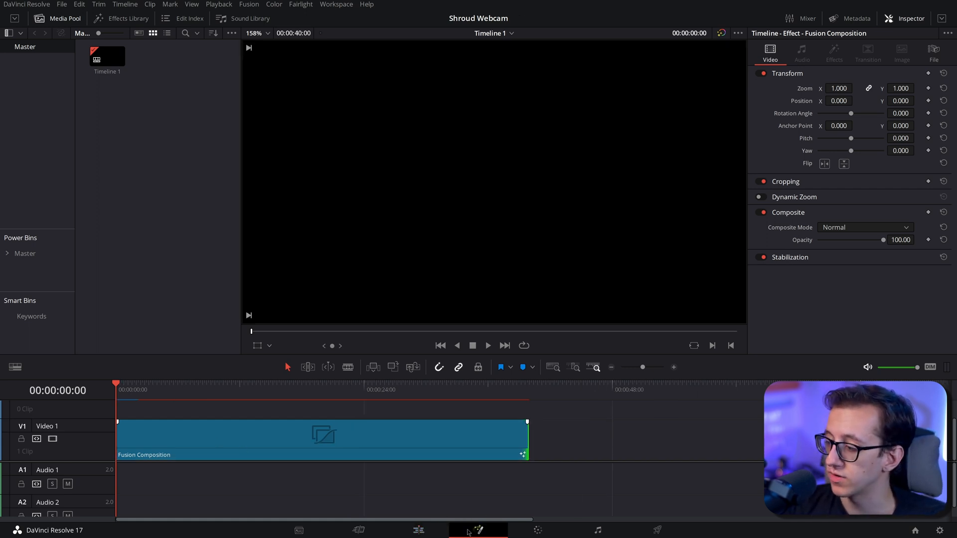
In Fusion, merge MediaIn1 over Background1 at size 0.22 with background alpha 0
left_click(477, 530)
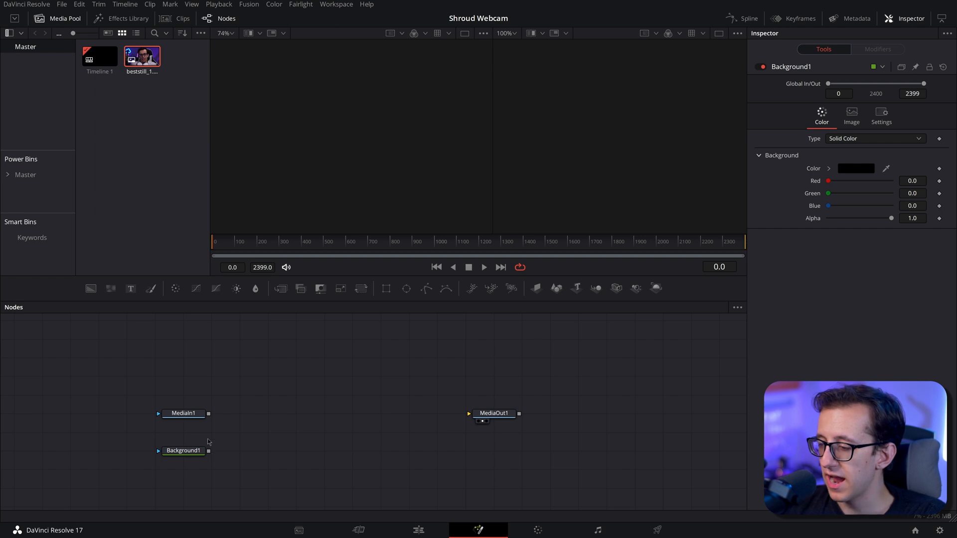
left_click_drag(208, 413, 280, 399)
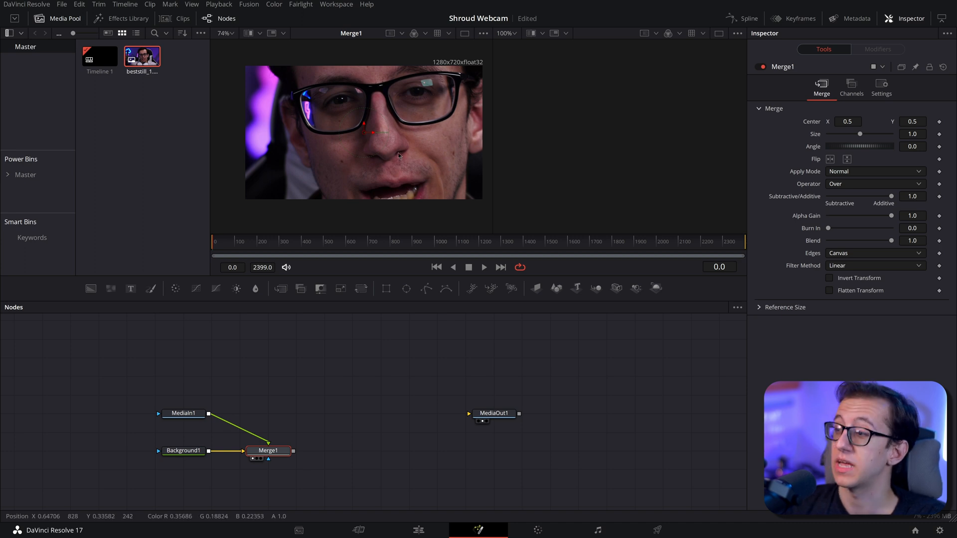
left_click_drag(879, 133, 859, 134)
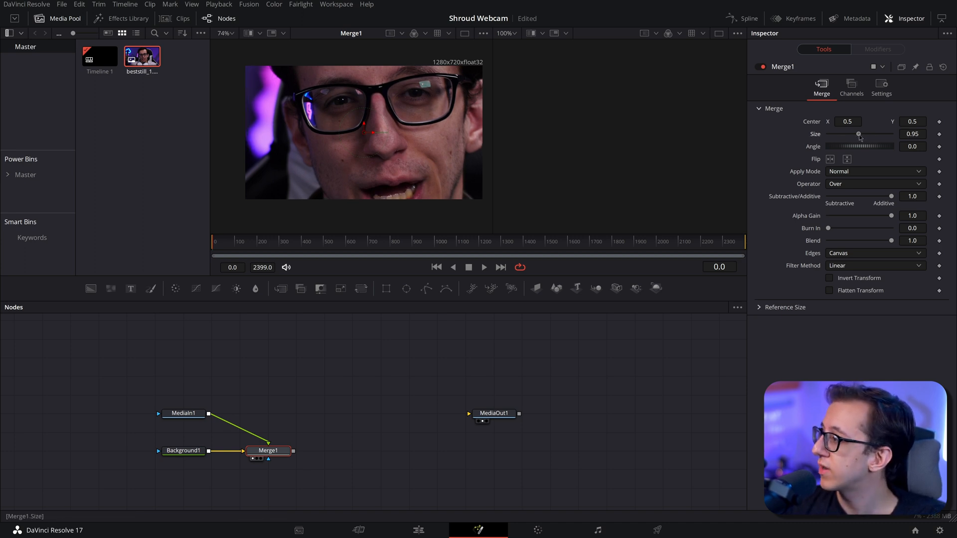
left_click_drag(860, 134, 835, 134)
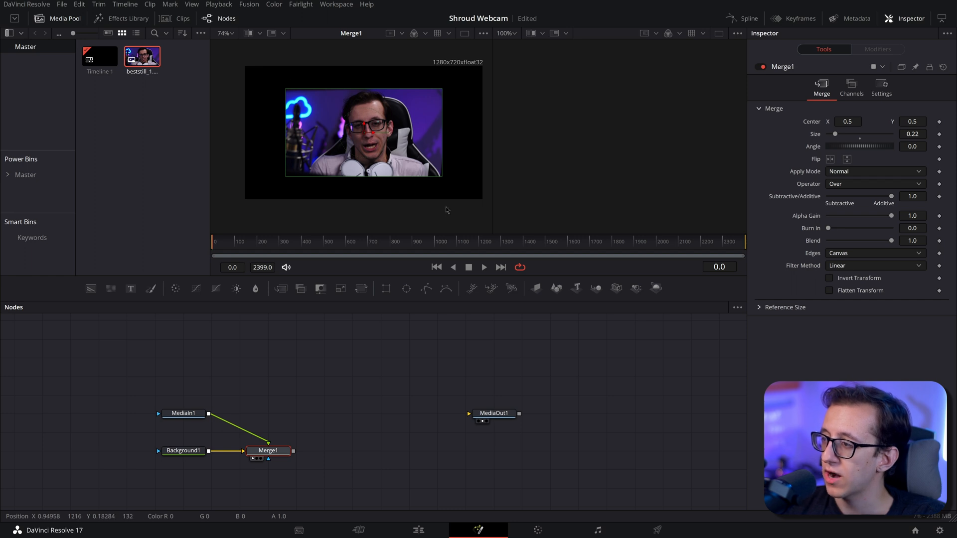
left_click(183, 451)
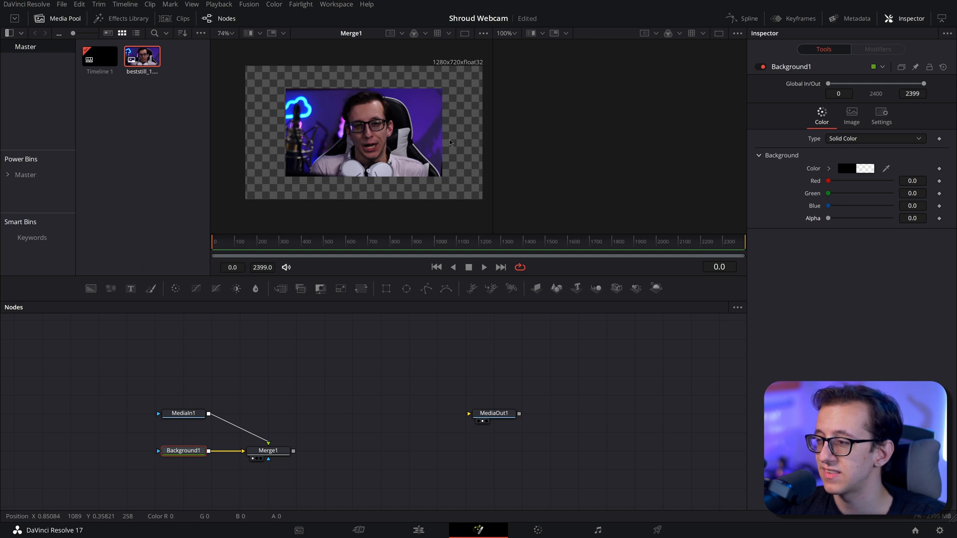
mouse_move(441, 96)
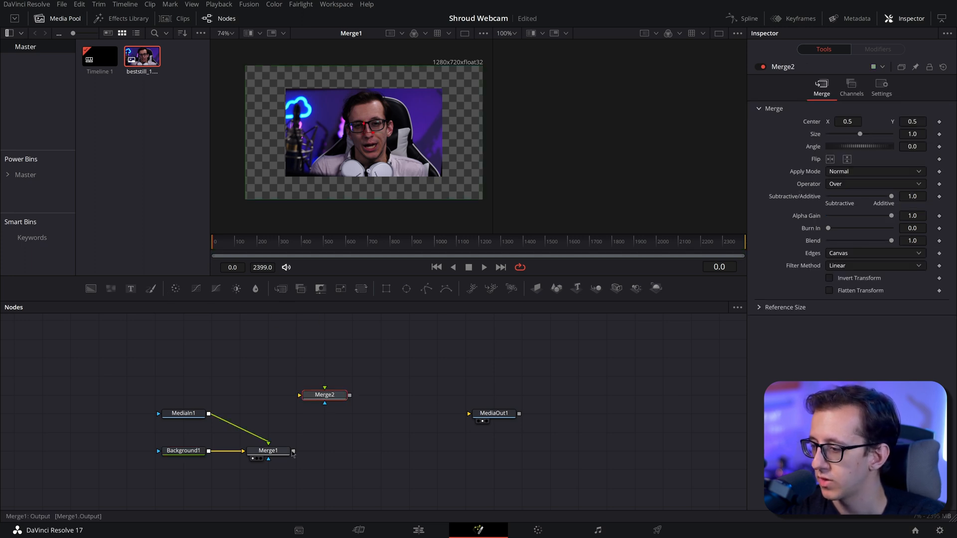
Connect Merge1's output to the background input of a second Merge node
left_click_drag(294, 451, 300, 395)
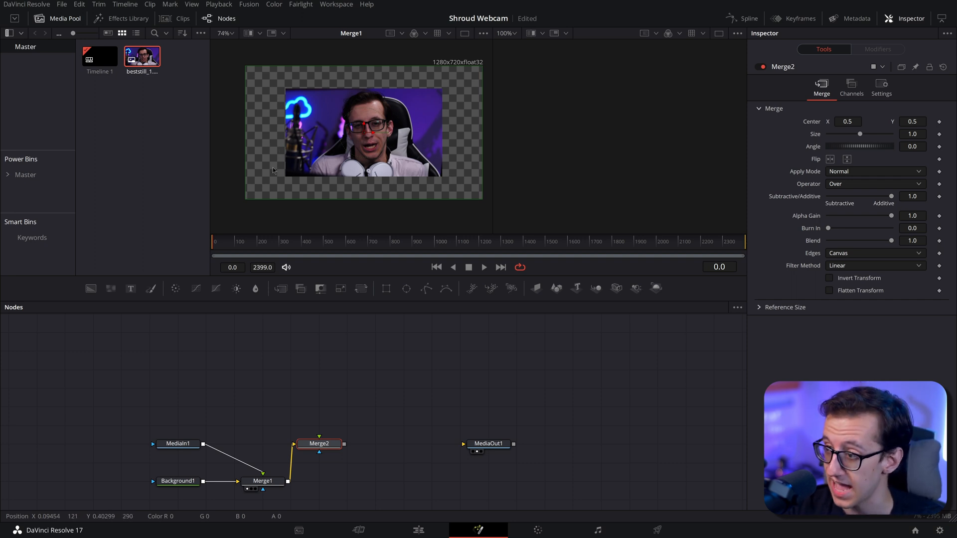
mouse_move(306, 329)
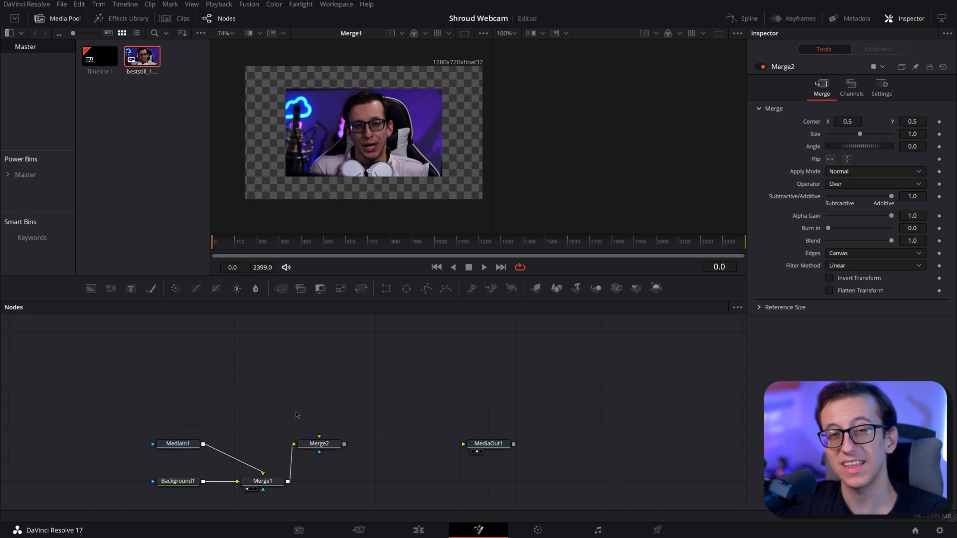
mouse_move(293, 410)
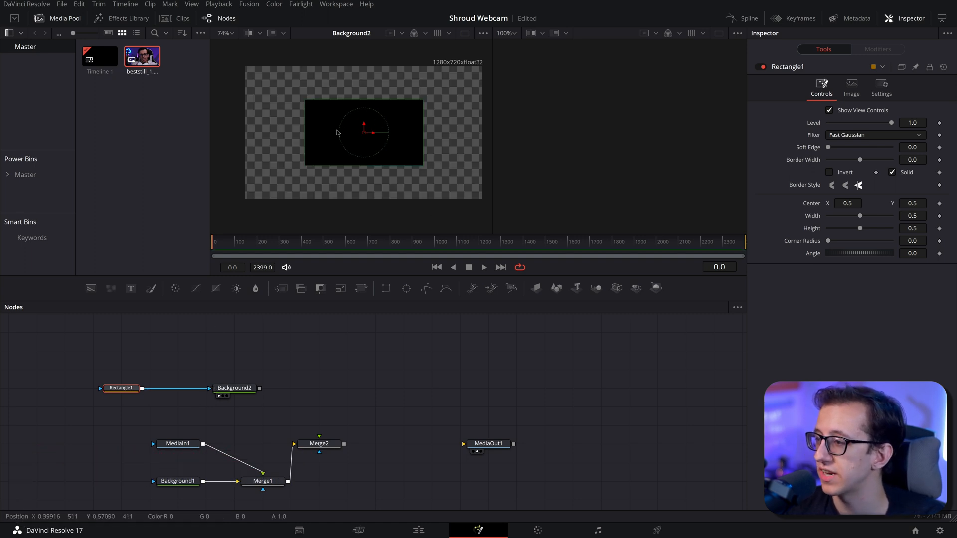
Make the rectangle-masked Background a 0.016-wide outline and feed it into Merge2's foreground
left_click(120, 387)
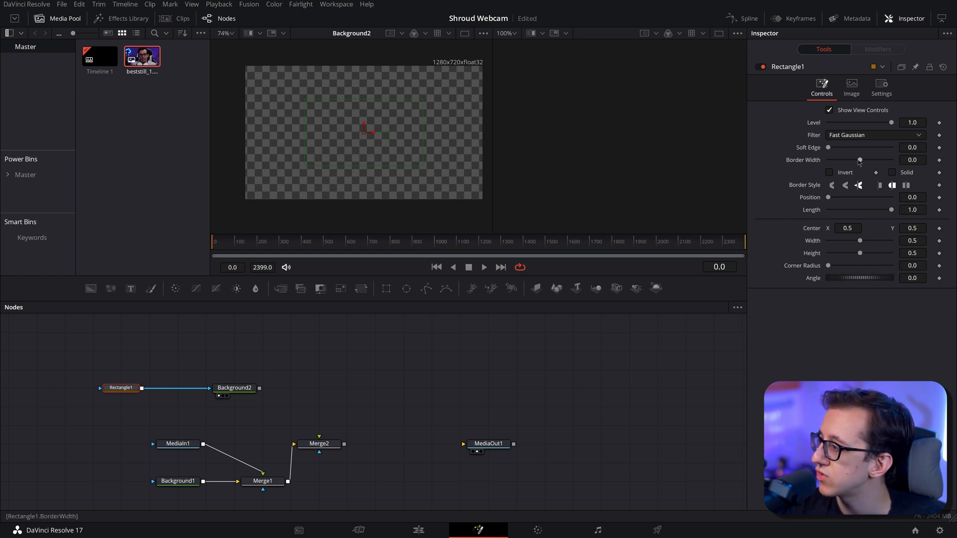
left_click_drag(851, 160, 862, 160)
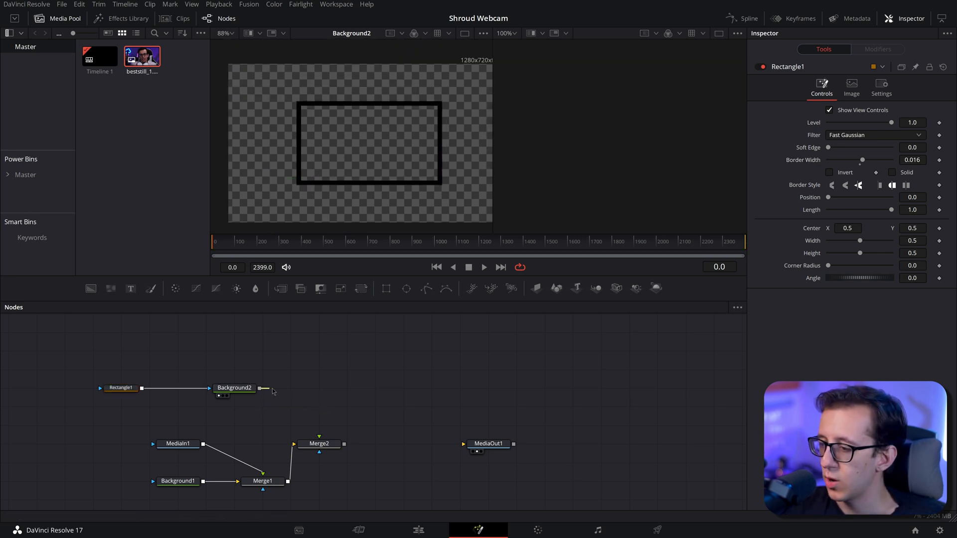
left_click_drag(259, 389, 318, 443)
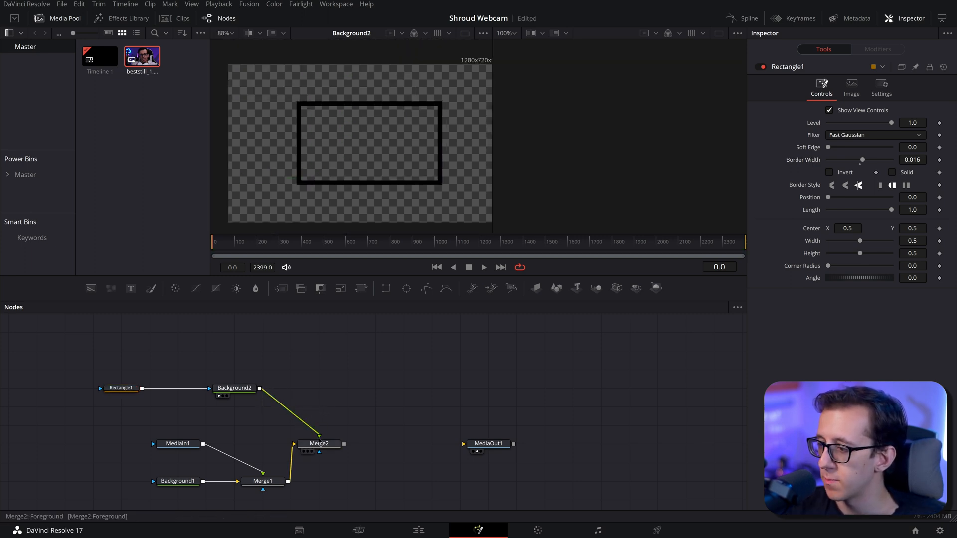
left_click(319, 444)
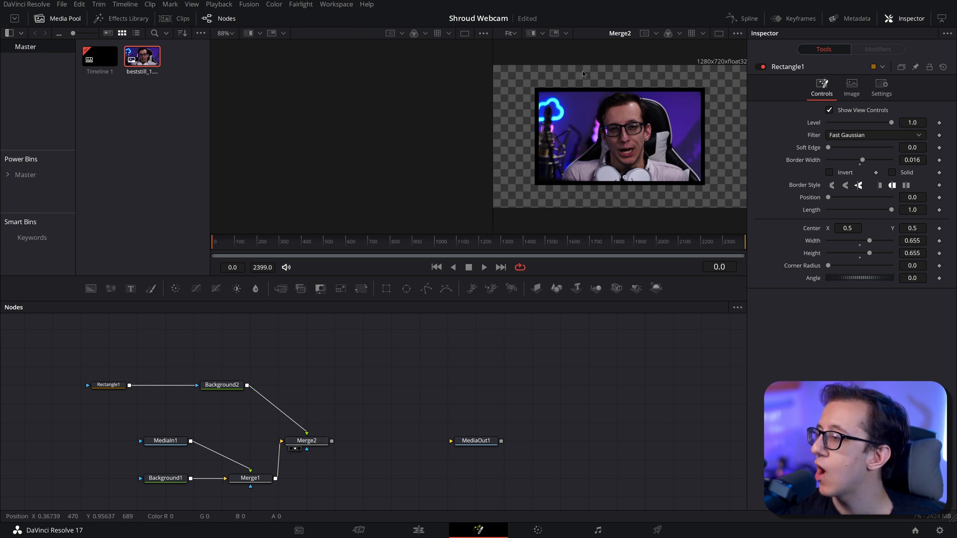
mouse_move(661, 195)
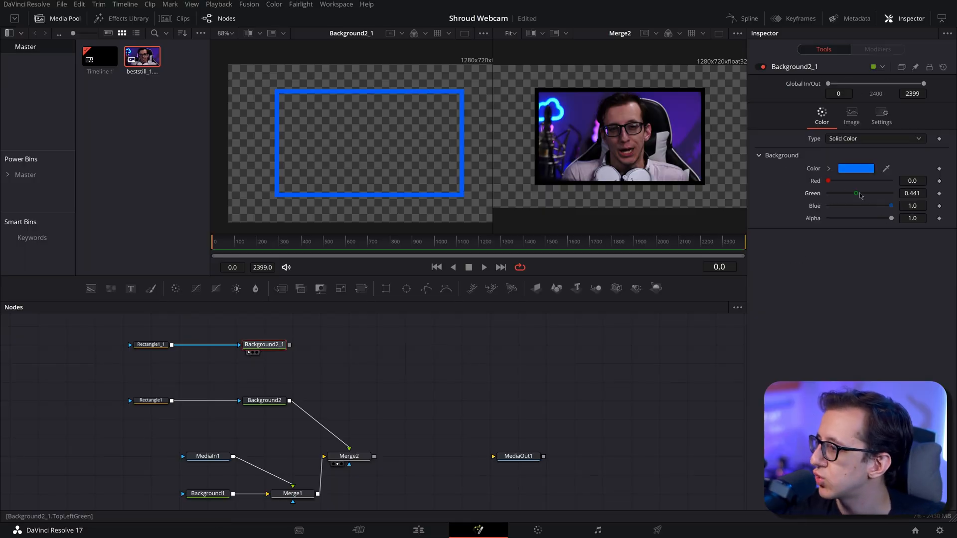
Set Background2_1's Green value to 0.69 for a deeper blue border
left_click_drag(856, 193, 892, 193)
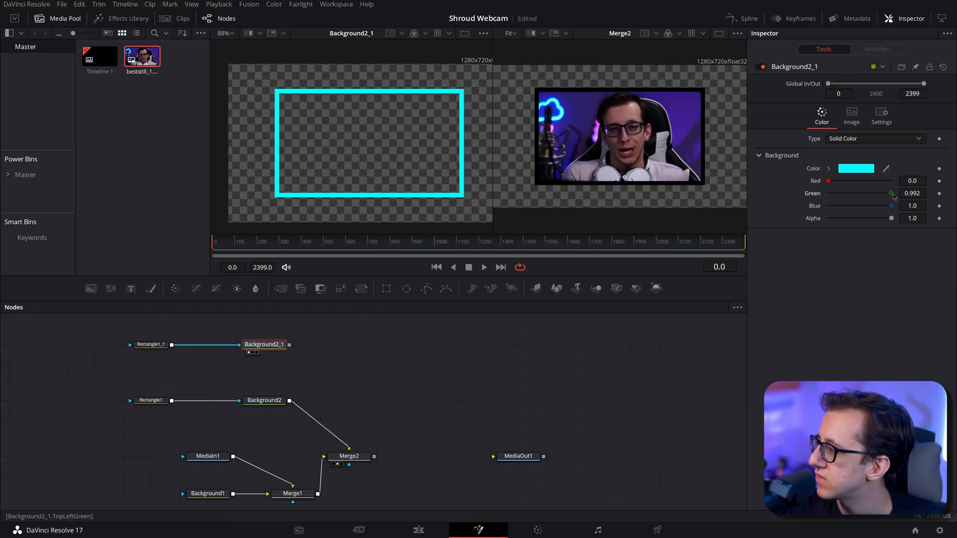
left_click_drag(891, 193, 865, 194)
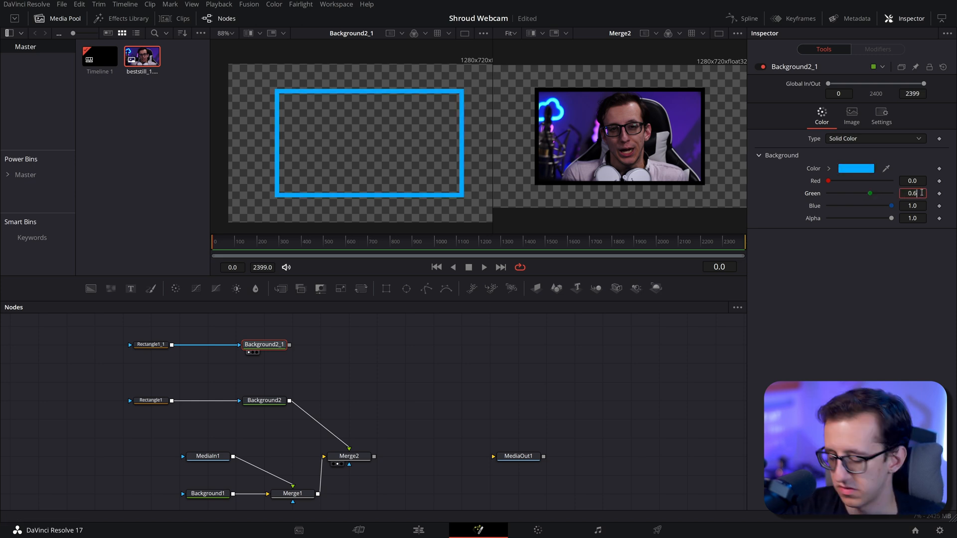
type("0.69")
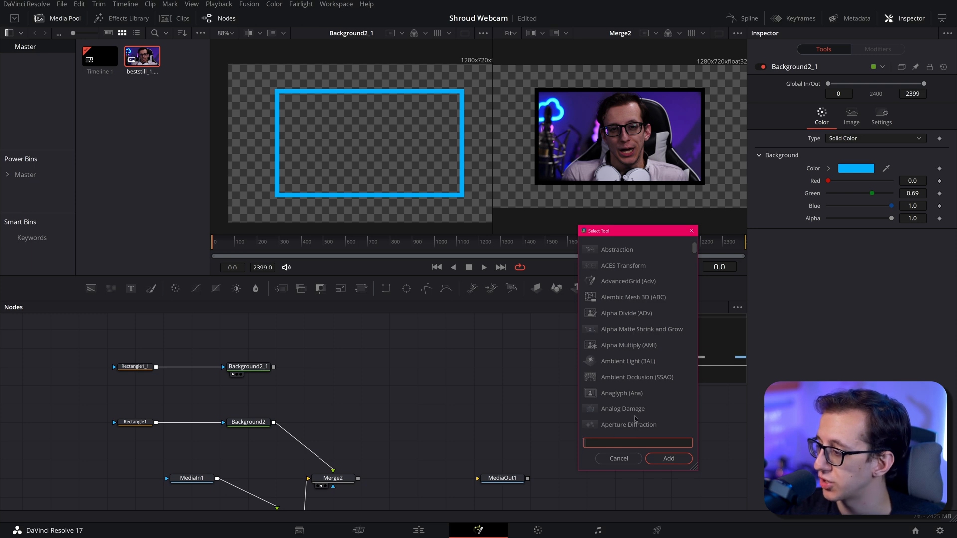
Add a Glow node and feed Background2_1's blue border into it
type("g")
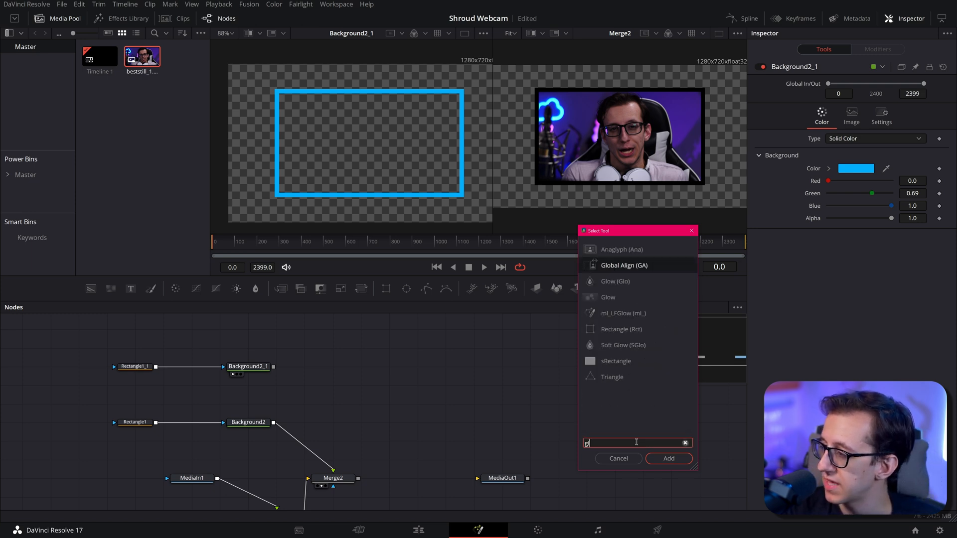
type("low")
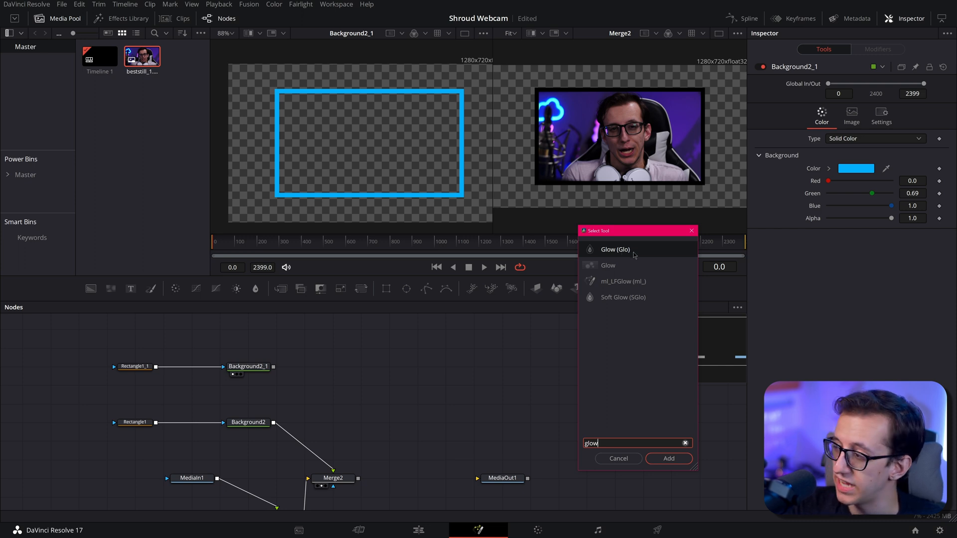
mouse_move(609, 303)
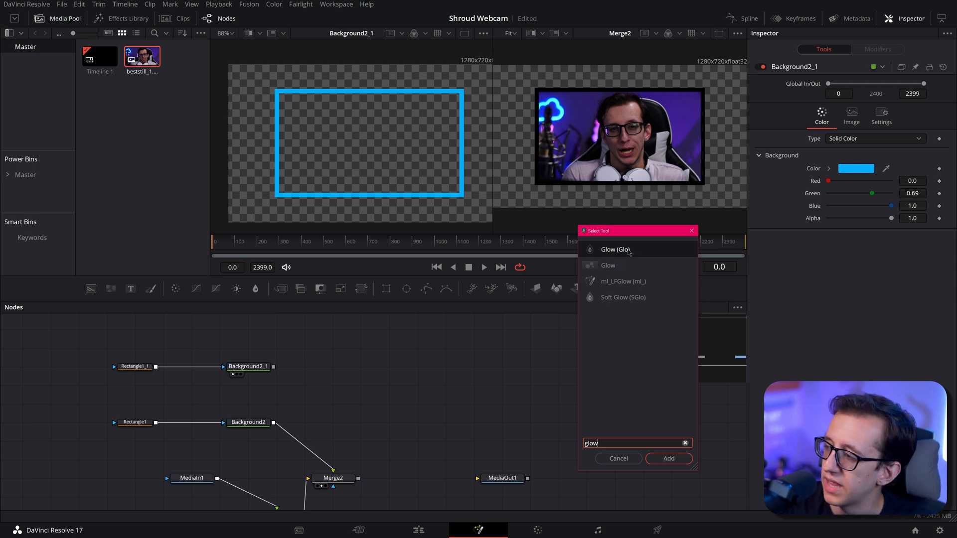
mouse_move(614, 265)
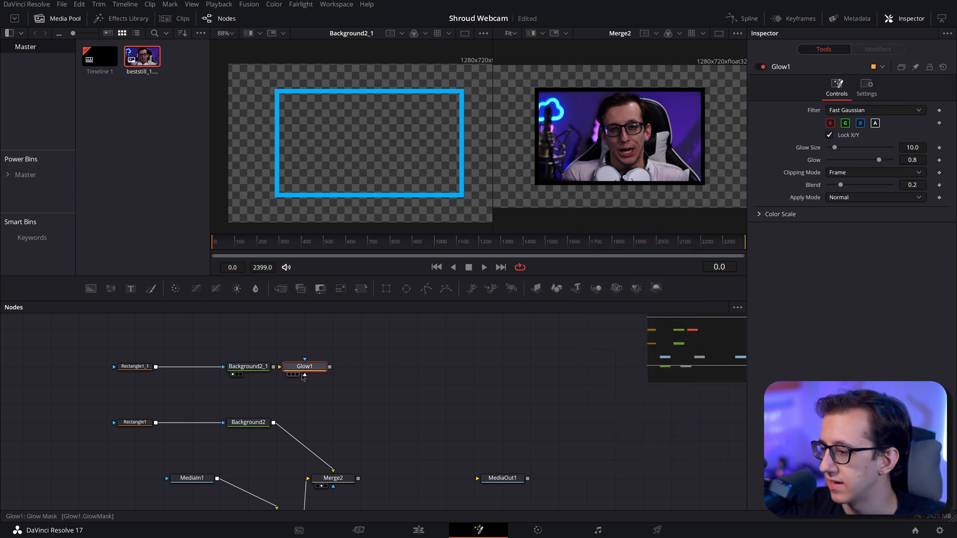
left_click_drag(304, 366, 332, 367)
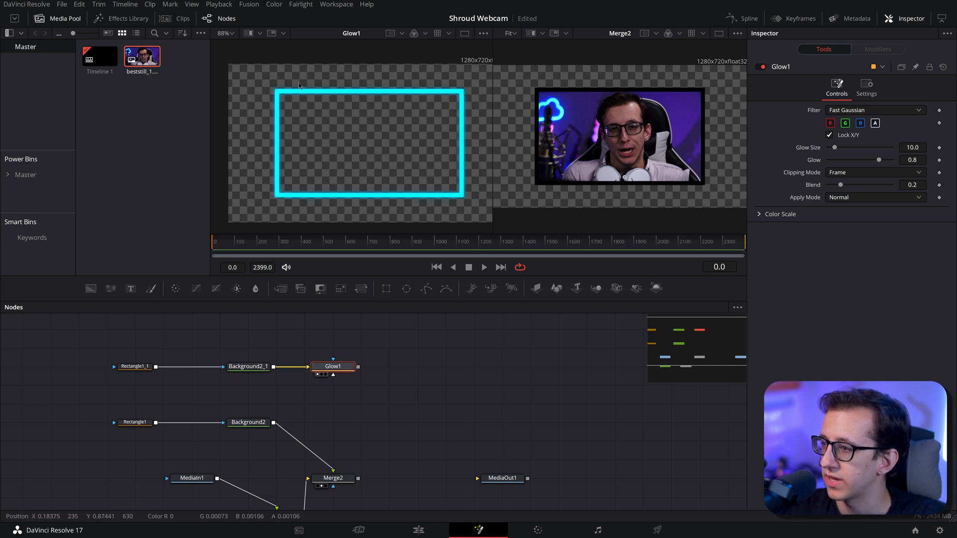
mouse_move(427, 203)
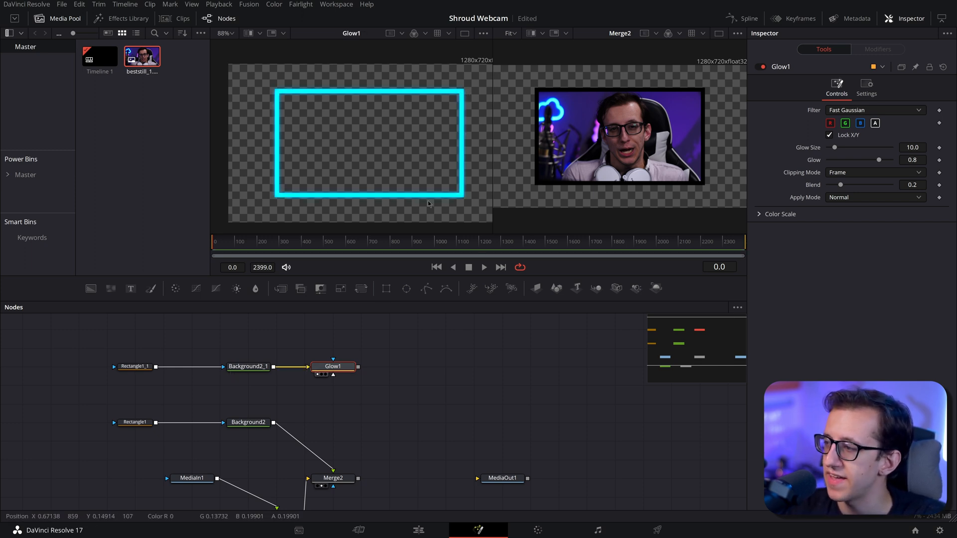
left_click(248, 421)
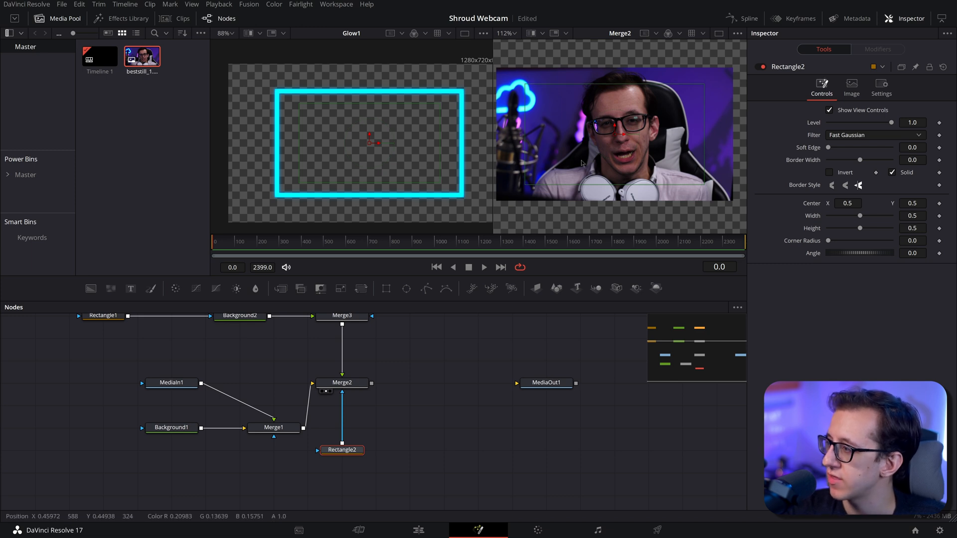
mouse_move(658, 150)
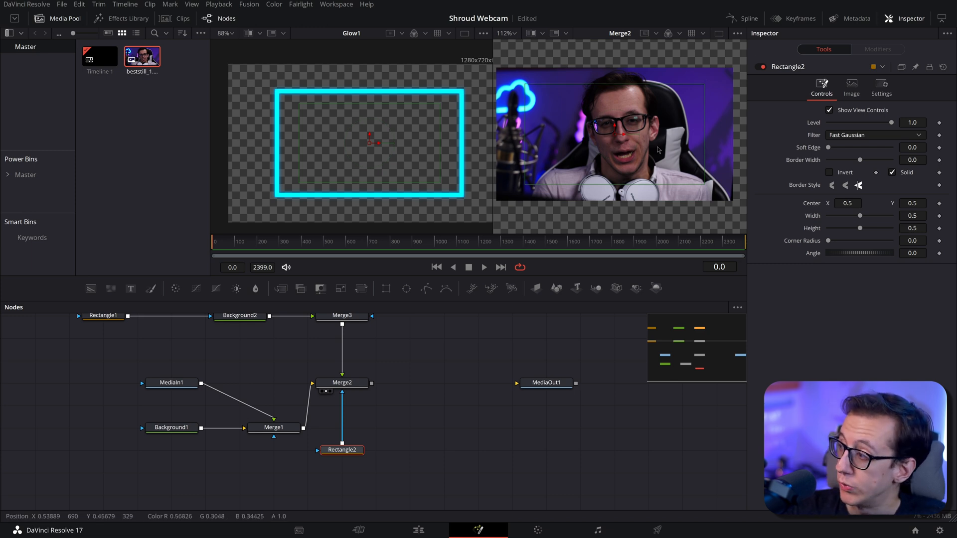
Invert the Rectangle mask on Merge2 so the webcam sits inside the black frame
left_click(831, 172)
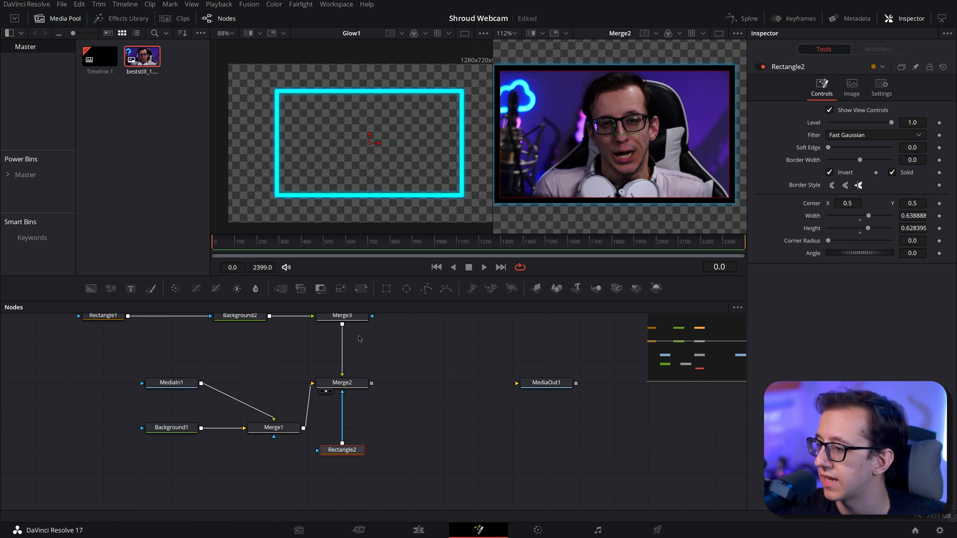
left_click(342, 315)
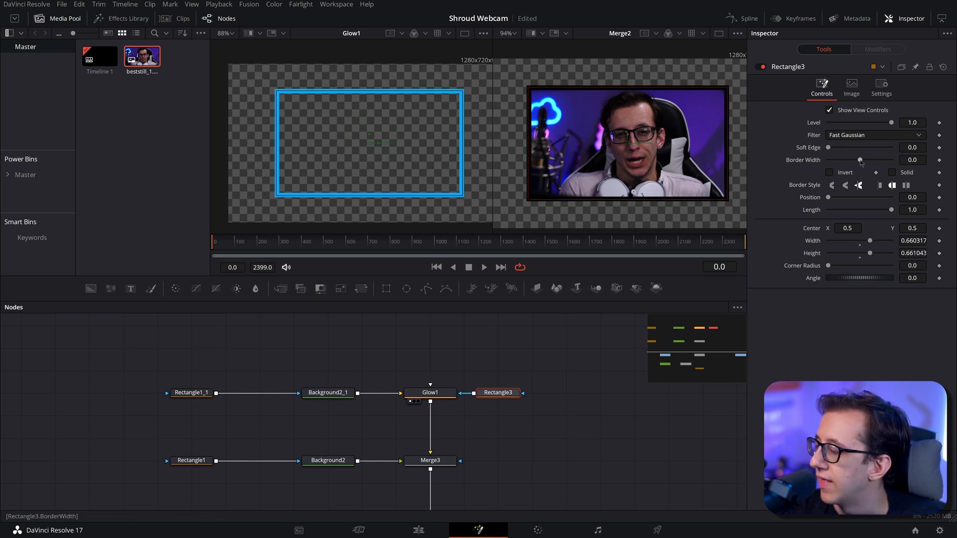
Make Rectangle3 a thick outline mask on Glow1, shortened to a corner segment (length ~0.2)
left_click_drag(858, 160, 867, 161)
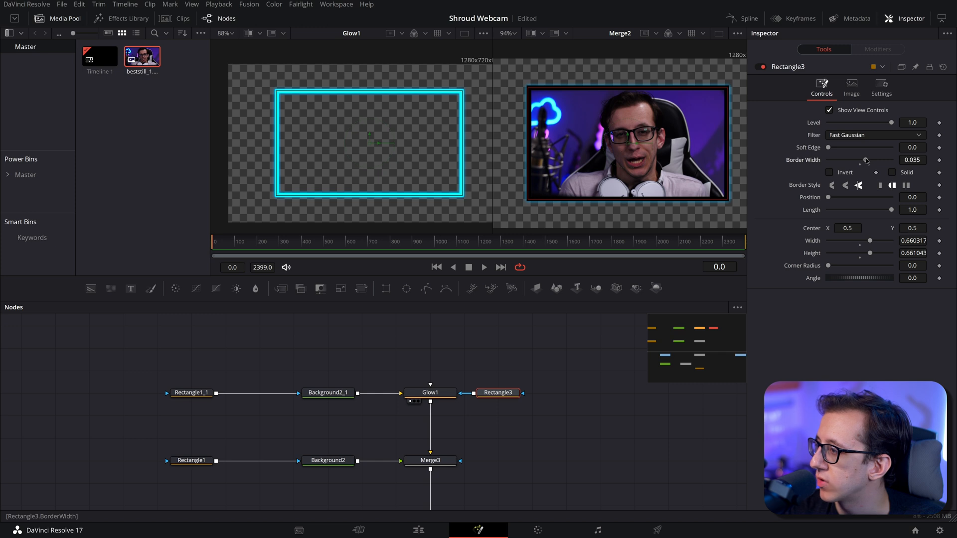
left_click_drag(865, 160, 873, 160)
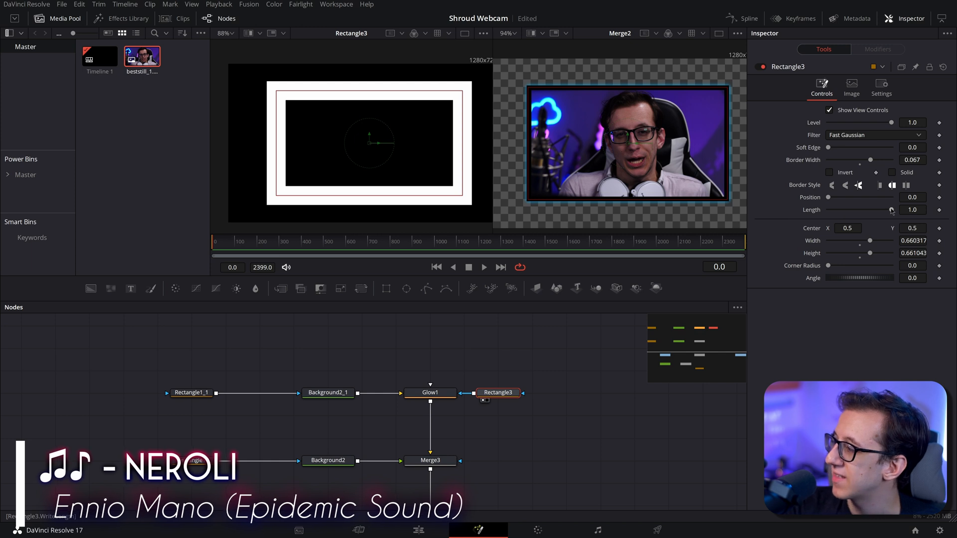
left_click_drag(867, 210, 849, 210)
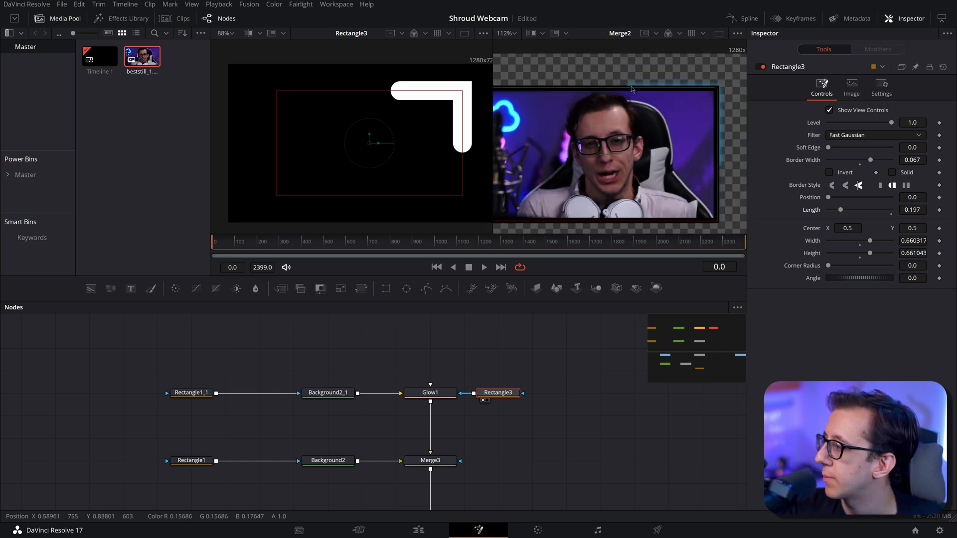
left_click_drag(830, 147, 847, 147)
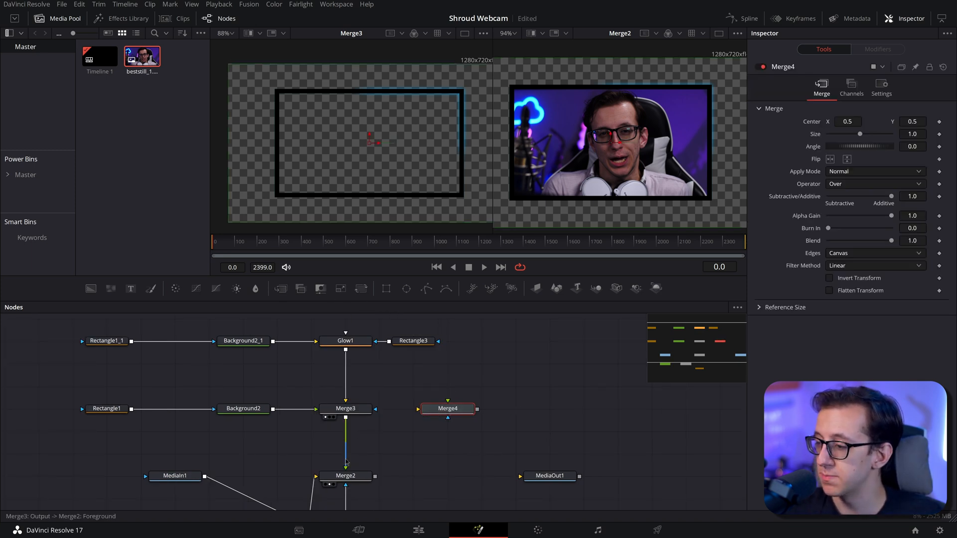
Feed Merge3 and Glow1 into Merge4, view it, and flip the glowing corner
left_click_drag(345, 422, 389, 461)
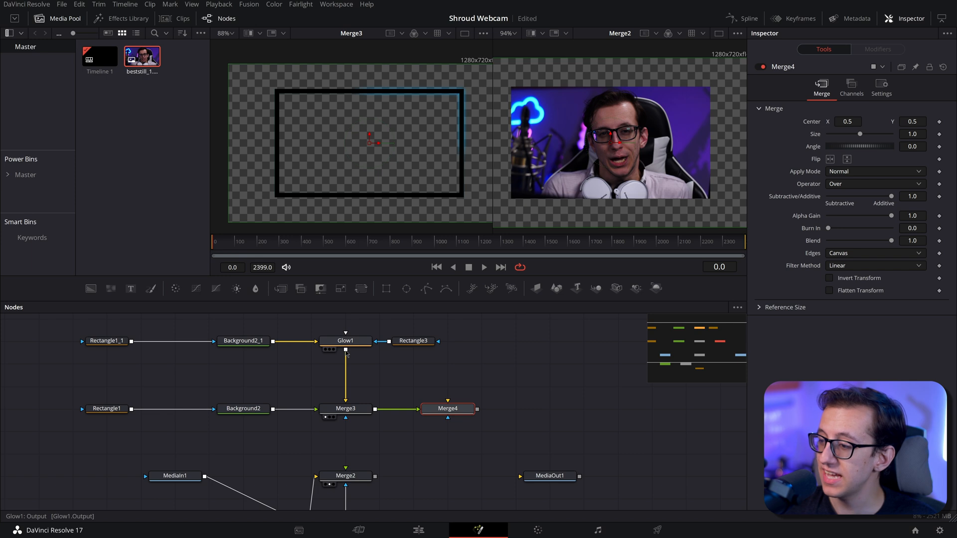
left_click_drag(347, 354, 403, 371)
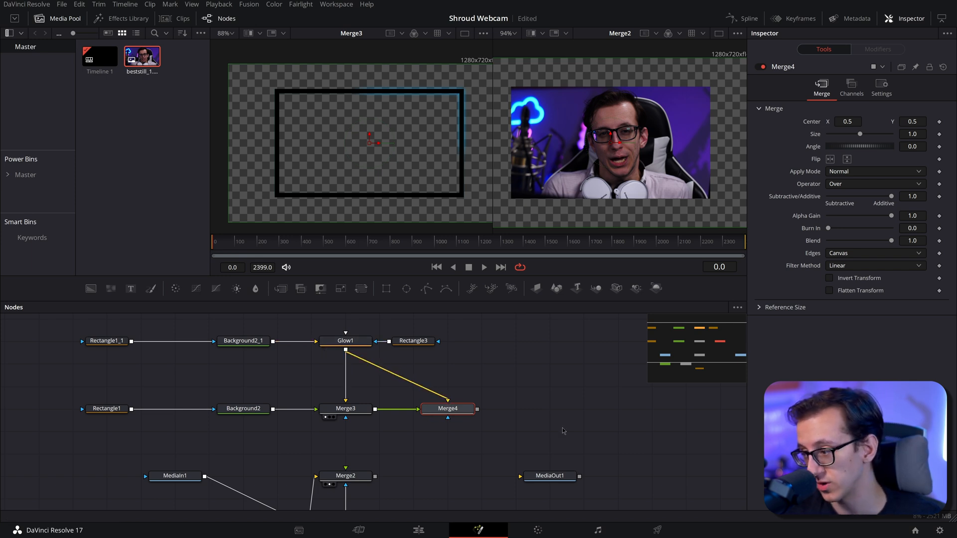
left_click(446, 408)
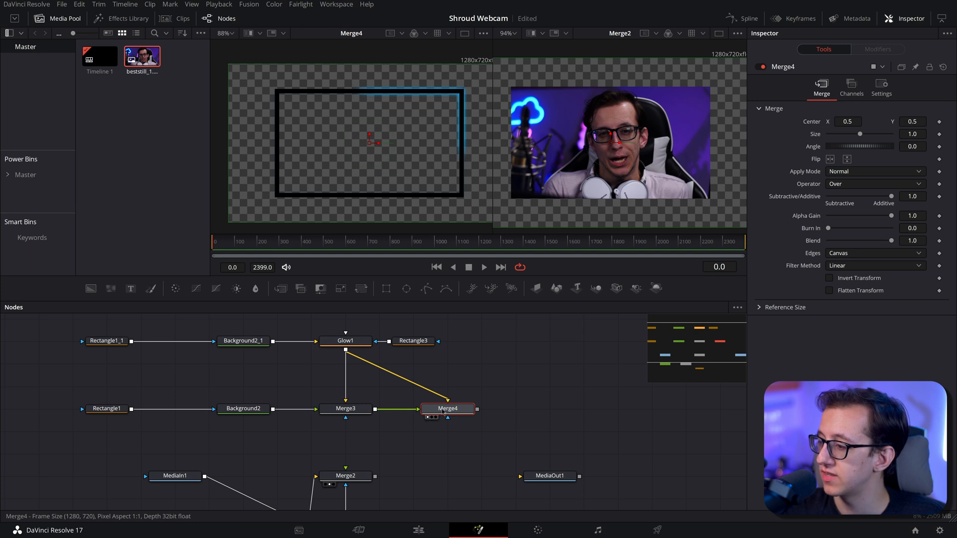
left_click(830, 160)
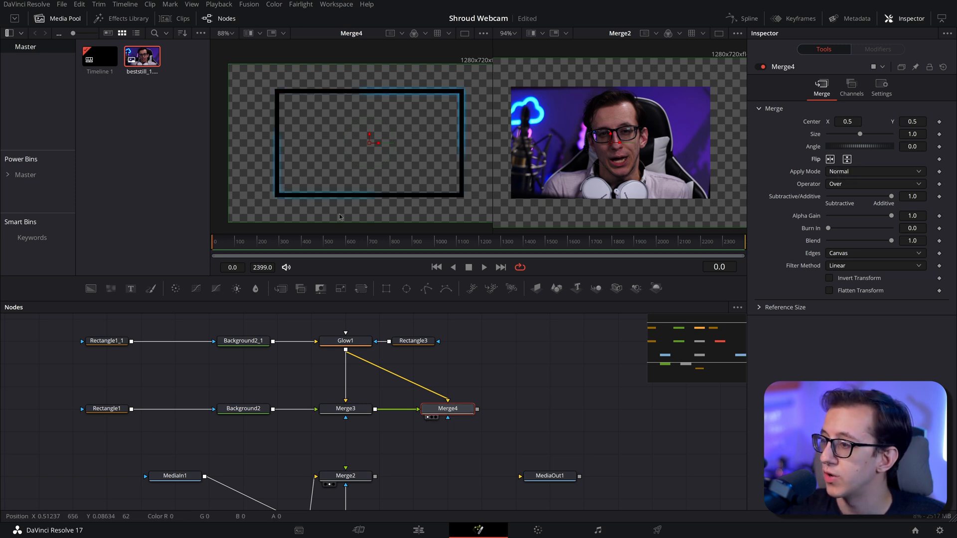
mouse_move(311, 163)
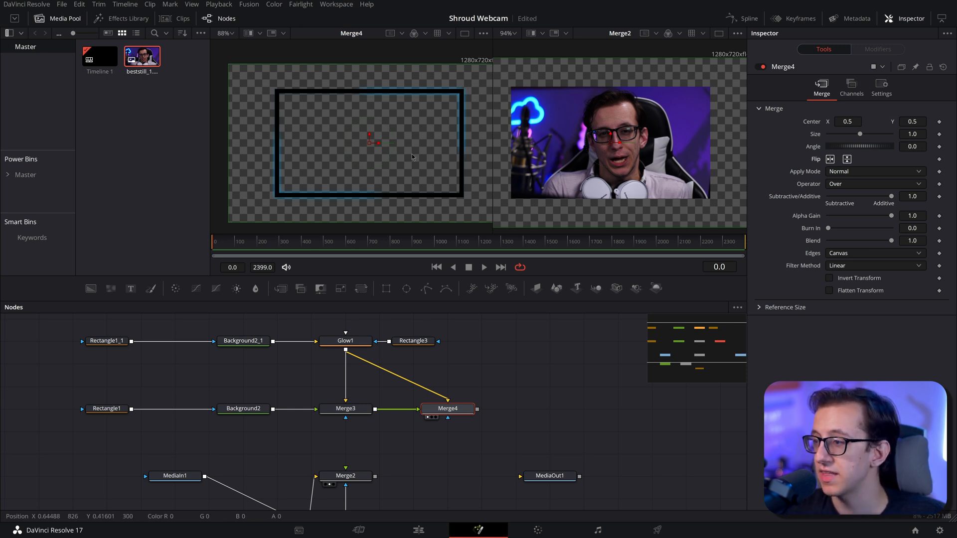
mouse_move(436, 108)
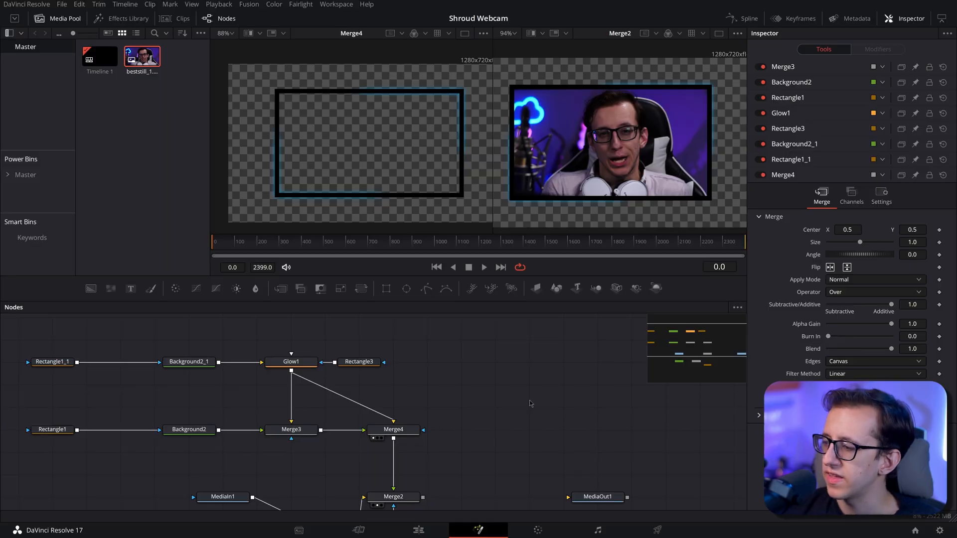
Set the Glow1 node's Glow Size to 10 in the Inspector
left_click(291, 361)
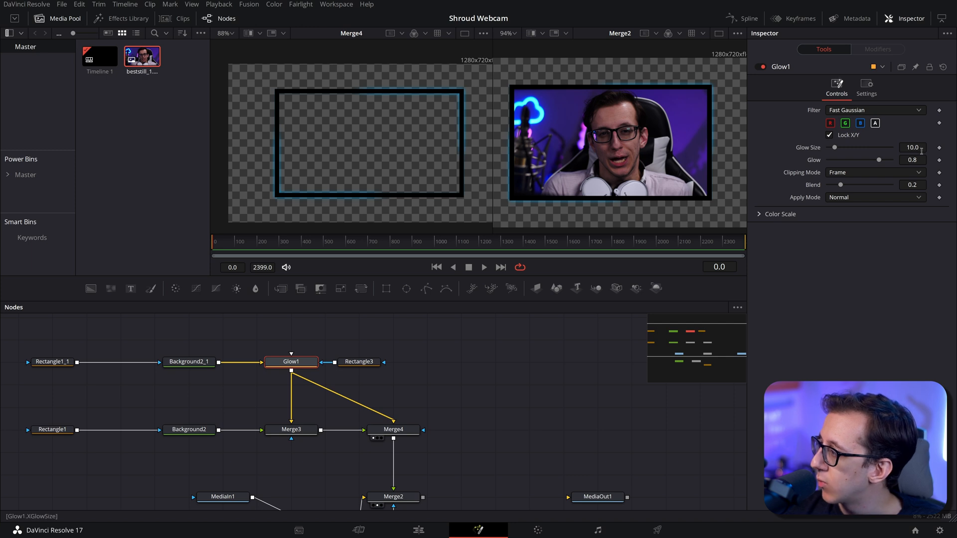
left_click(836, 150)
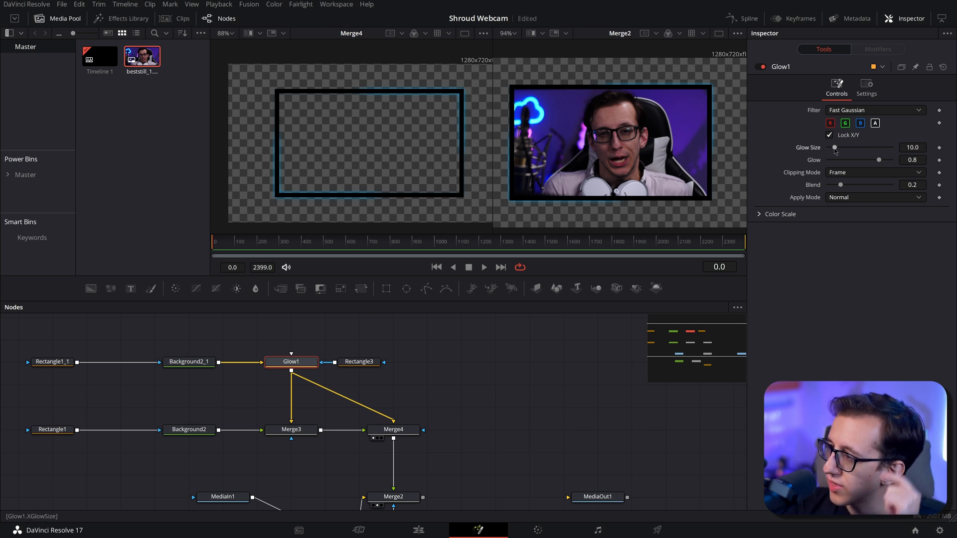
left_click_drag(835, 148, 859, 148)
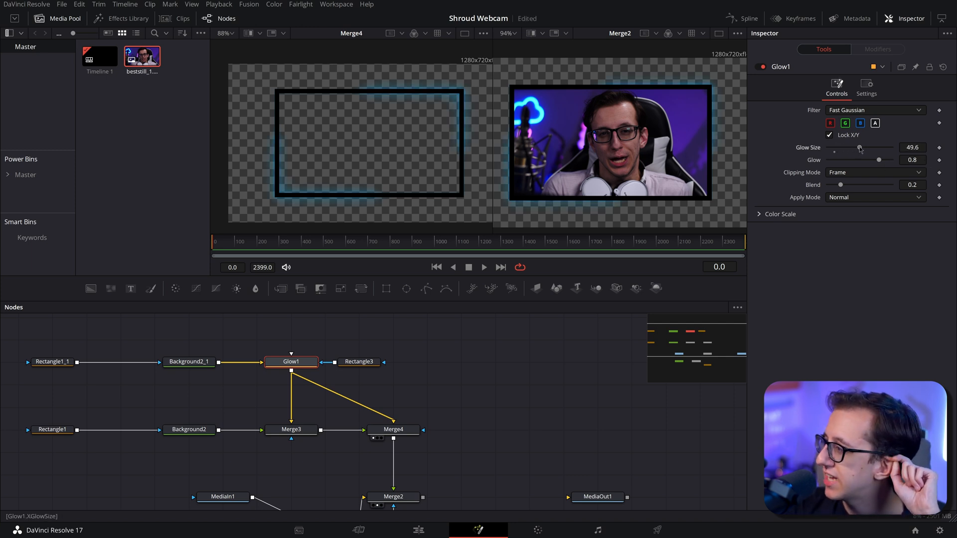
left_click_drag(860, 147, 878, 148)
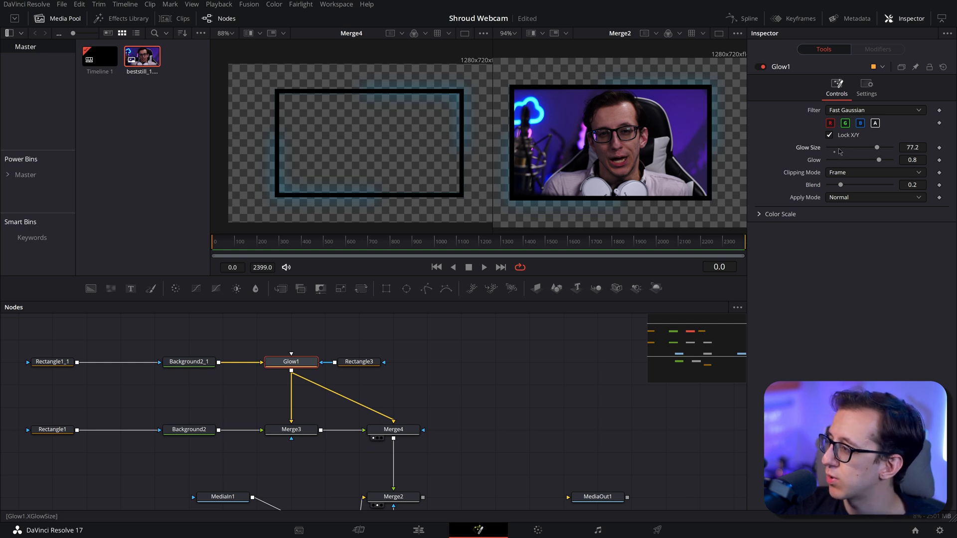
left_click_drag(878, 147, 834, 147)
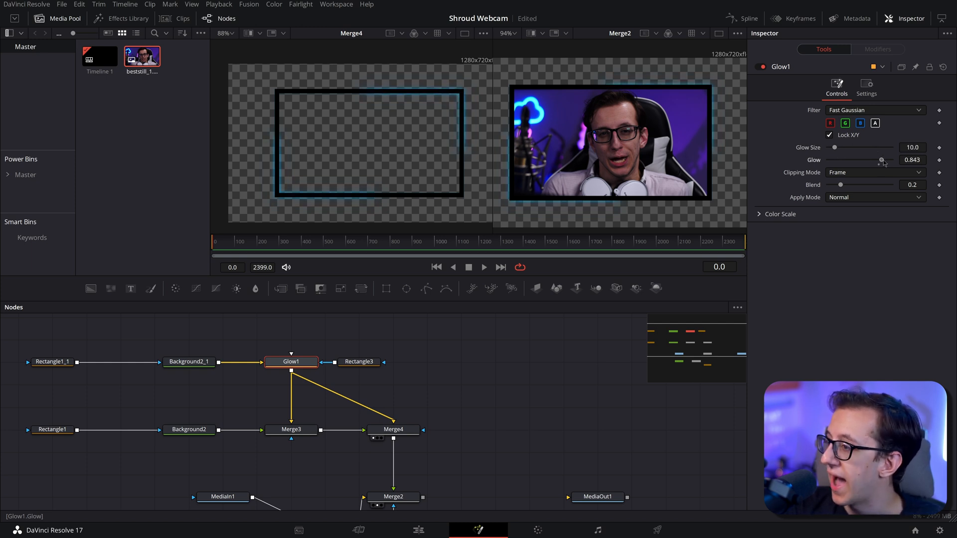
Keyframe Glow strength at about 0.92 on frame 0 and 0.8 on frame 300
left_click_drag(881, 160, 878, 160)
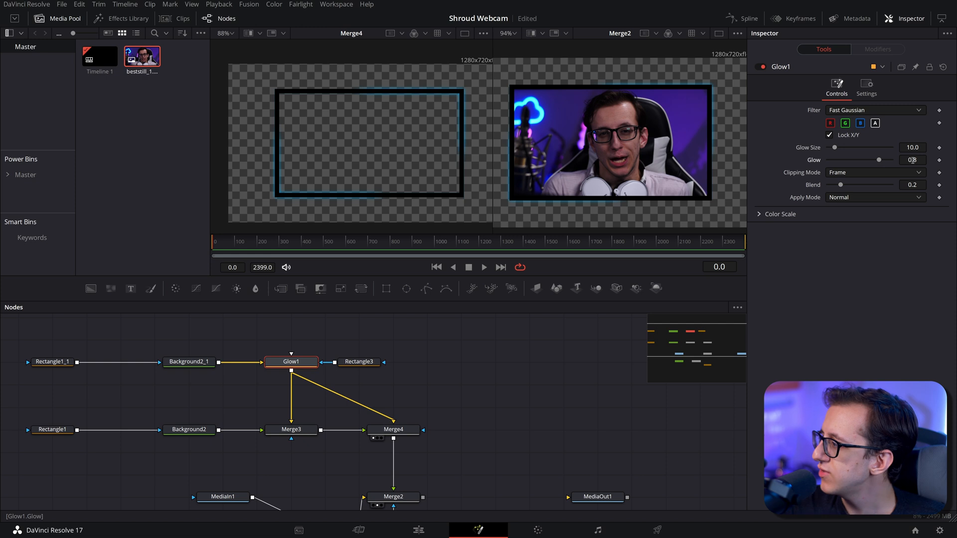
left_click(912, 160)
type("0.925")
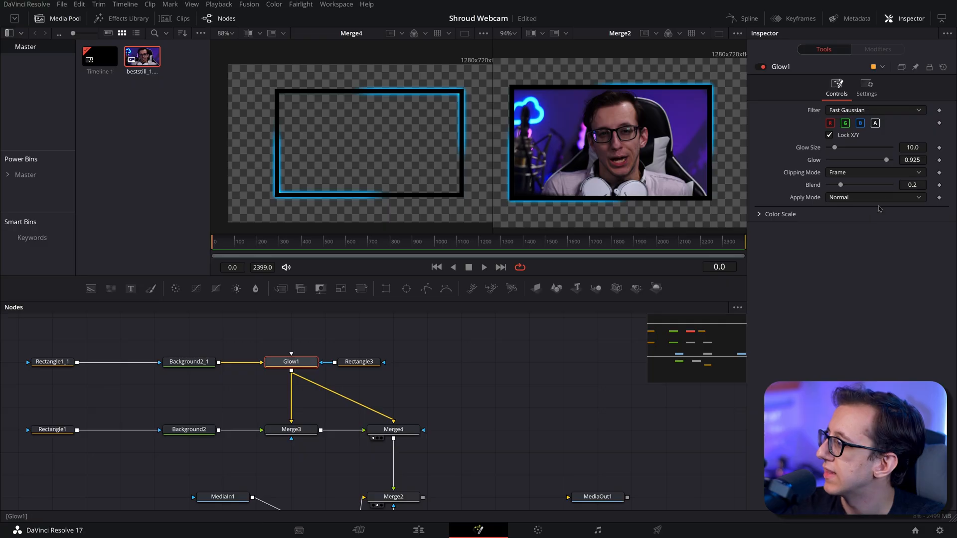
left_click(939, 160)
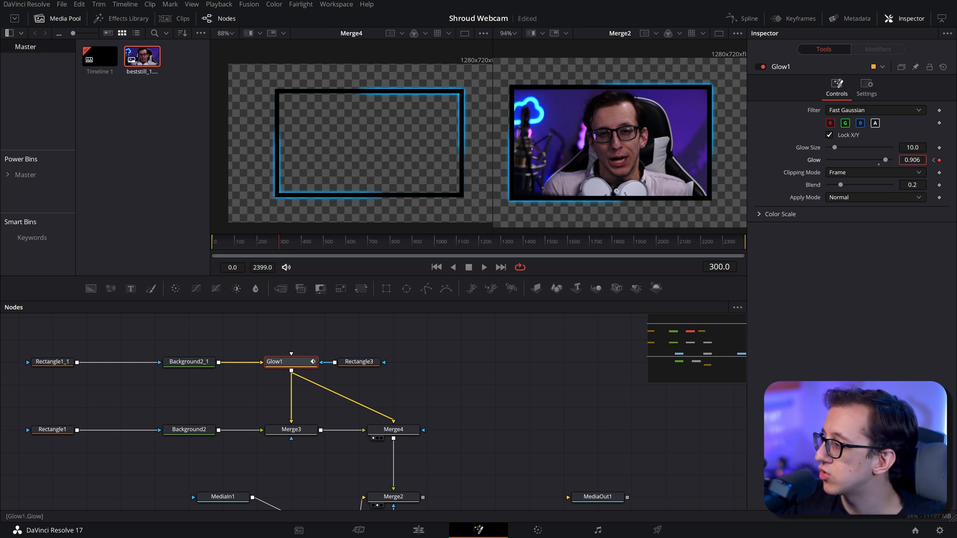
left_click_drag(886, 159, 879, 160)
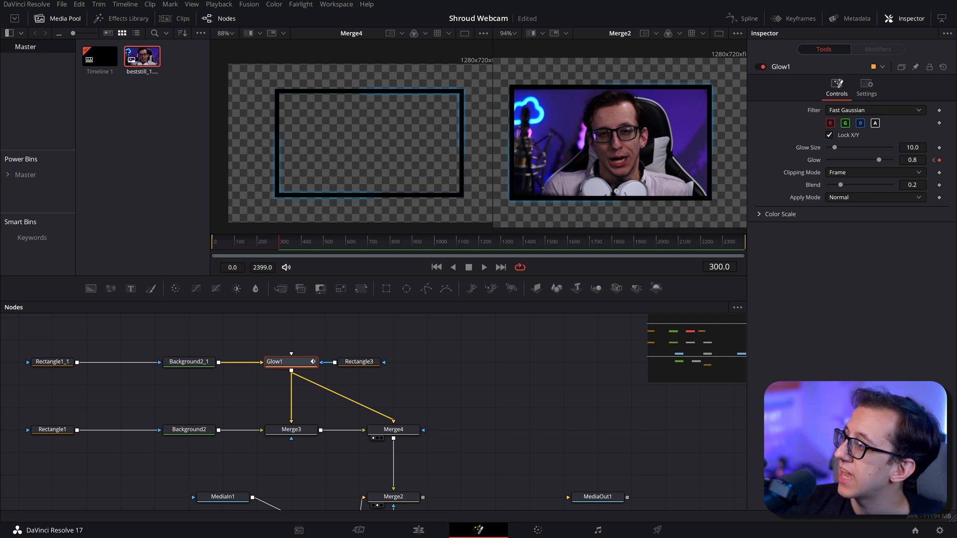
mouse_move(889, 362)
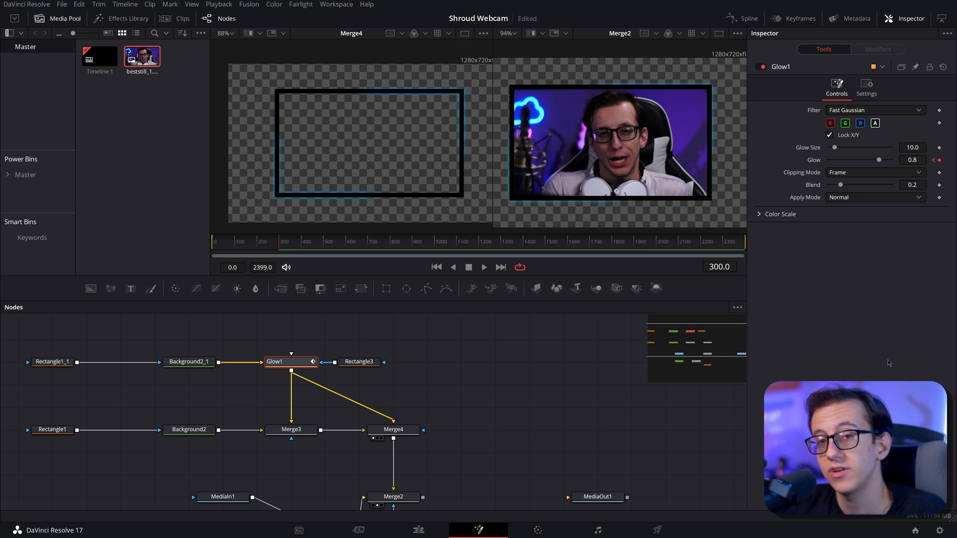
left_click(748, 18)
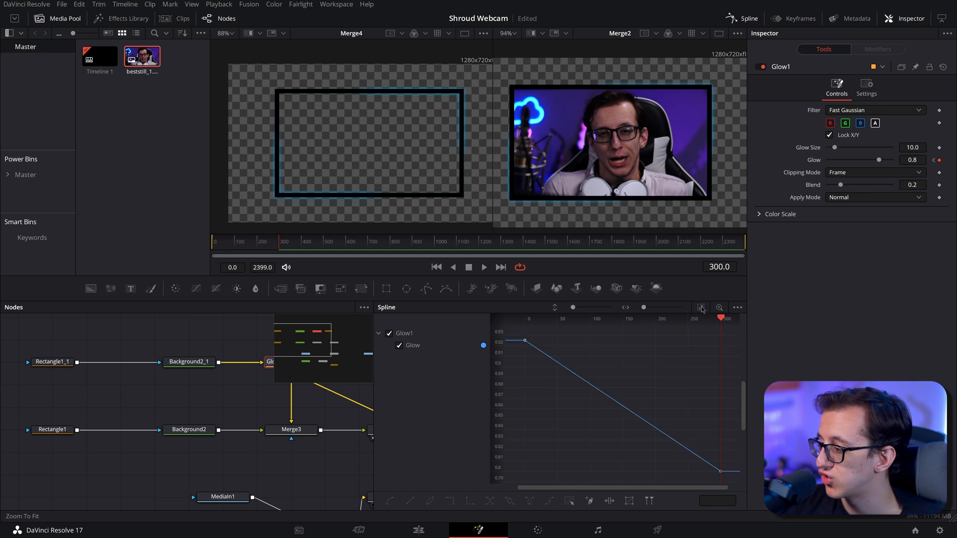
mouse_move(570, 501)
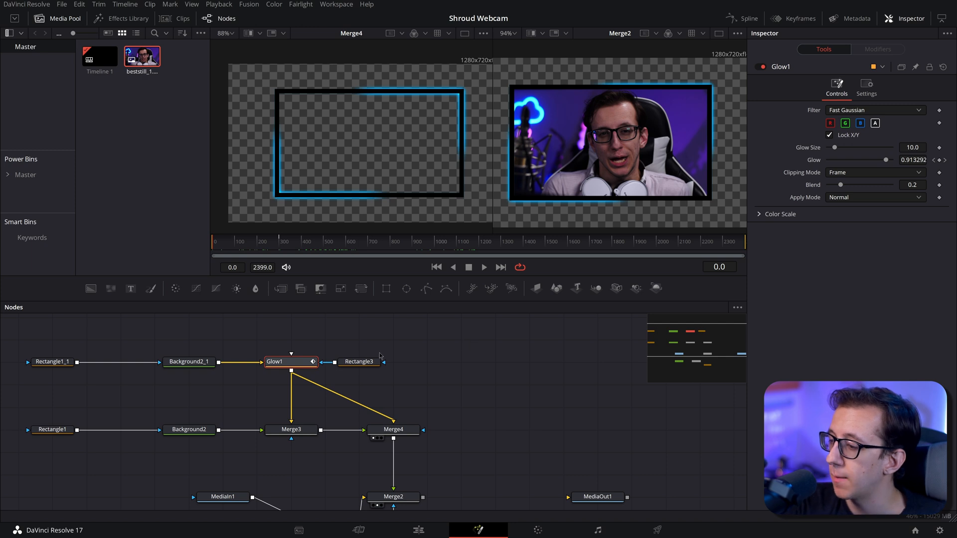
Make Rectangle3 a 0.25-length partial border, keyframing Position from 0 (frame 0) to 1.0 (frame 1200)
left_click(359, 361)
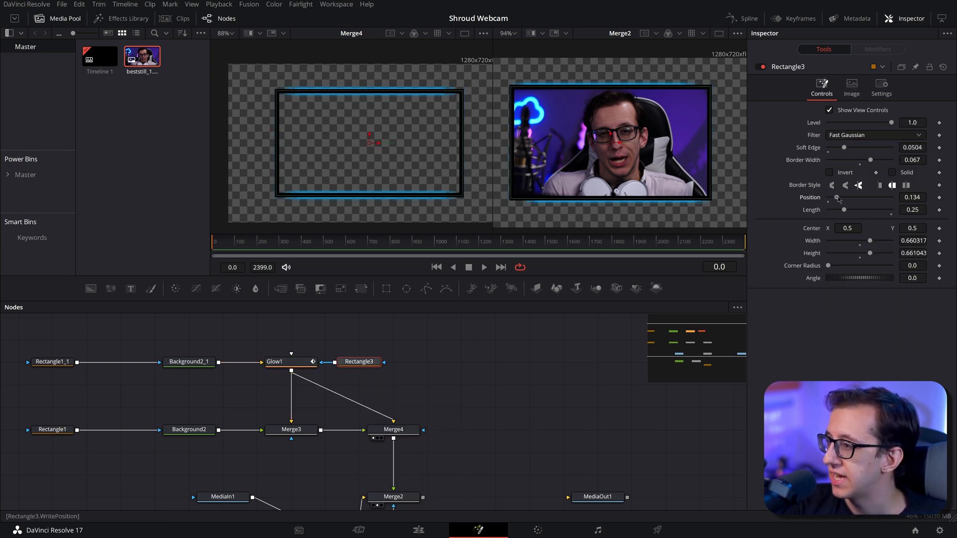
left_click_drag(839, 197, 890, 198)
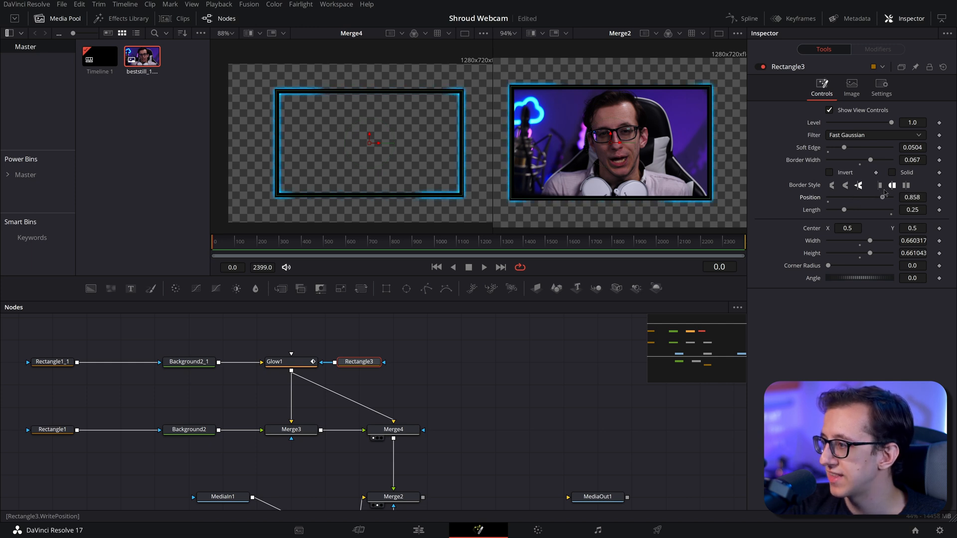
left_click_drag(867, 197, 828, 198)
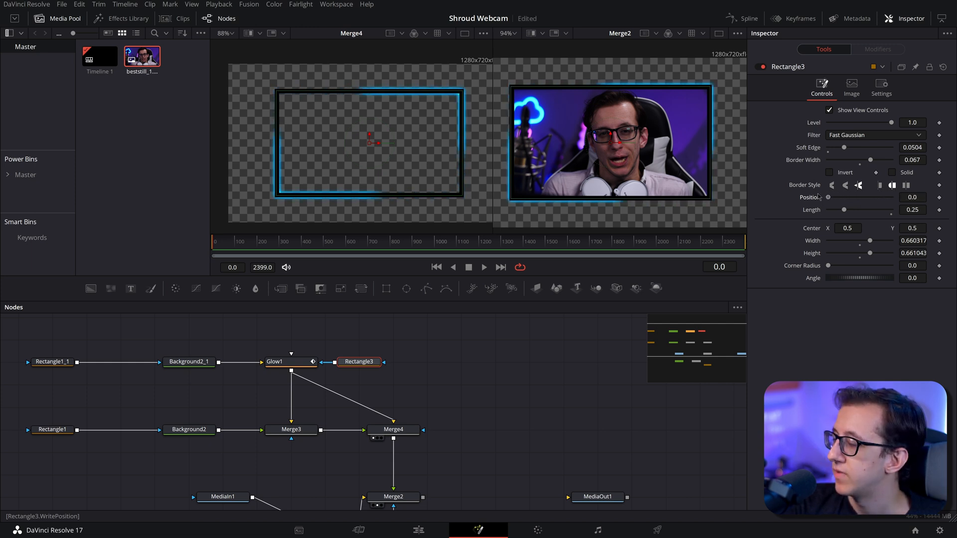
left_click_drag(846, 198, 863, 198)
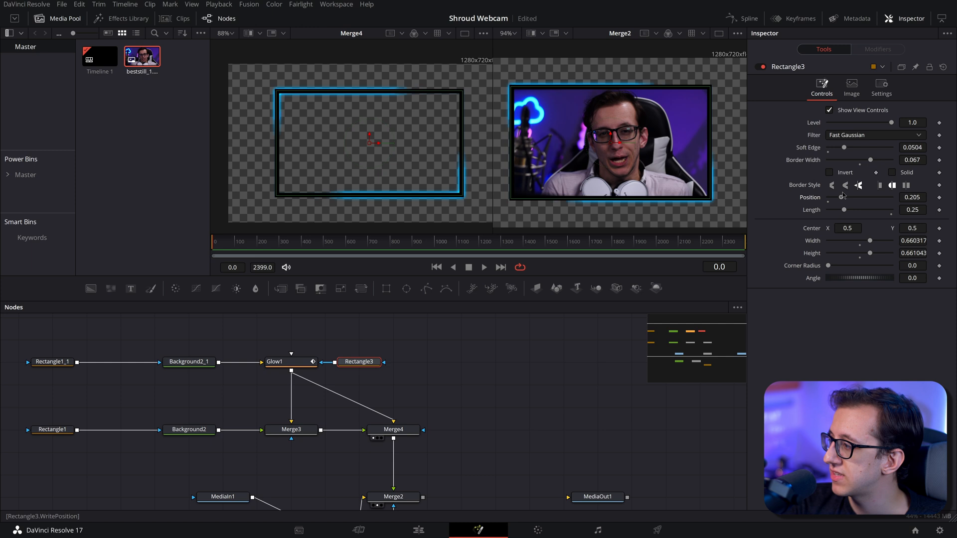
left_click_drag(844, 198, 867, 197)
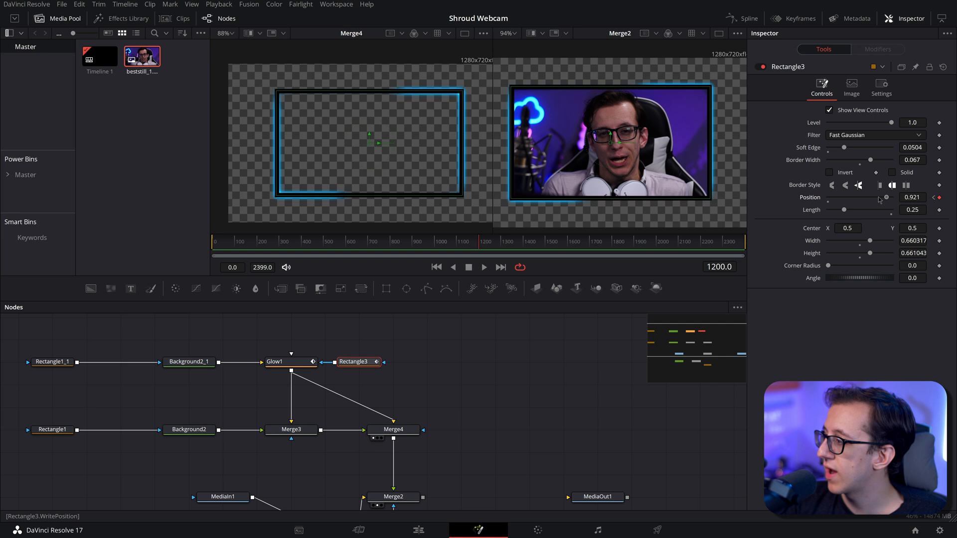
left_click(748, 18)
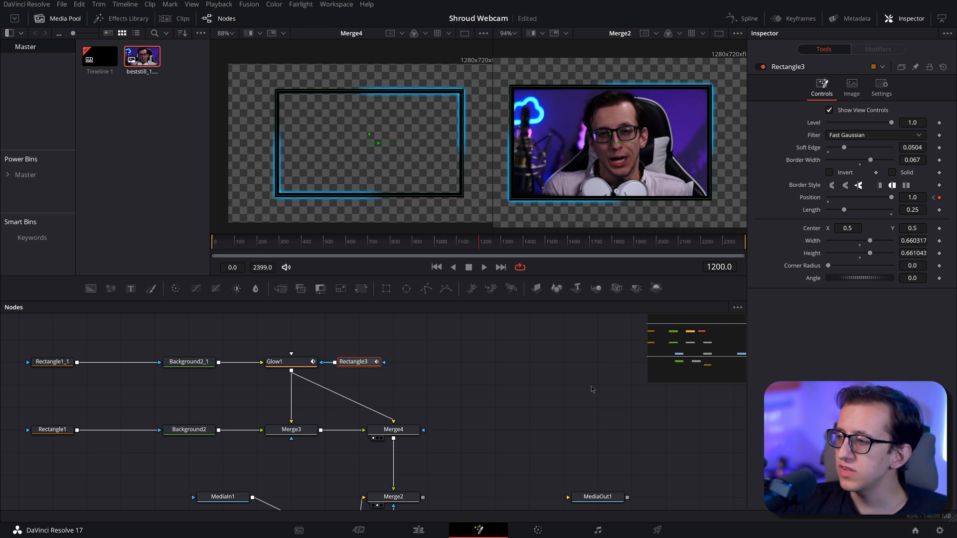
mouse_move(388, 251)
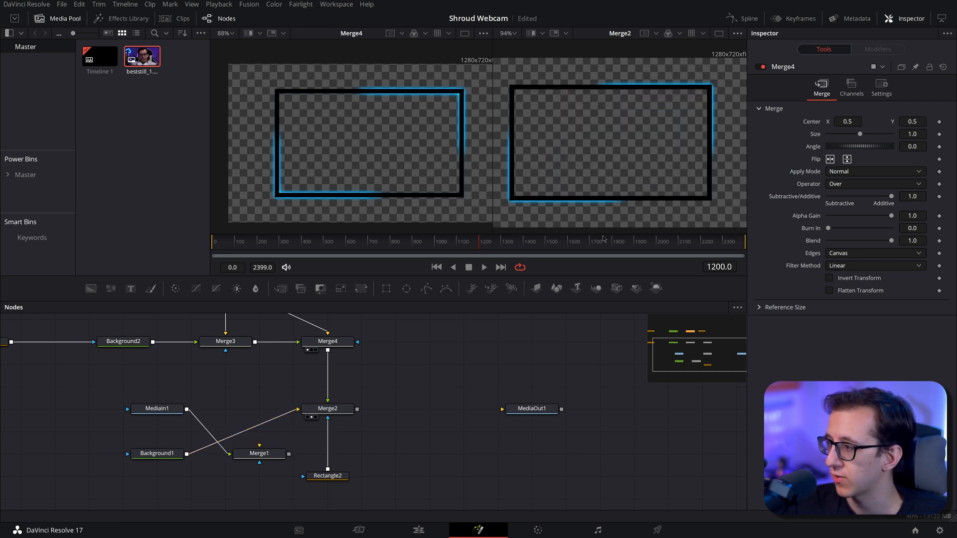
On the Edit page, extend the Fusion Composition clip to 20 seconds
left_click(258, 408)
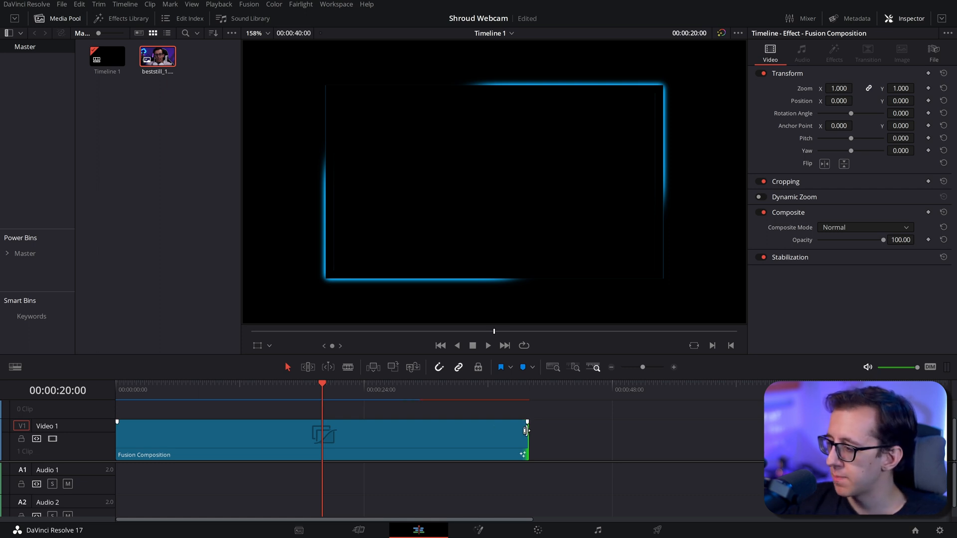
left_click_drag(527, 431, 320, 440)
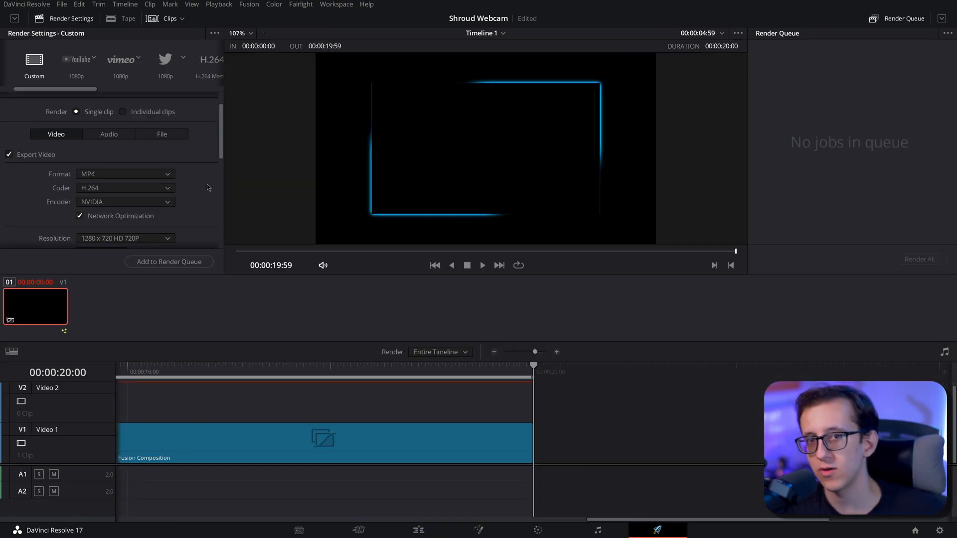
Set render format to QuickTime GoPro CineForm RGB 16-bit at 60 fps with Export Alpha
left_click(125, 174)
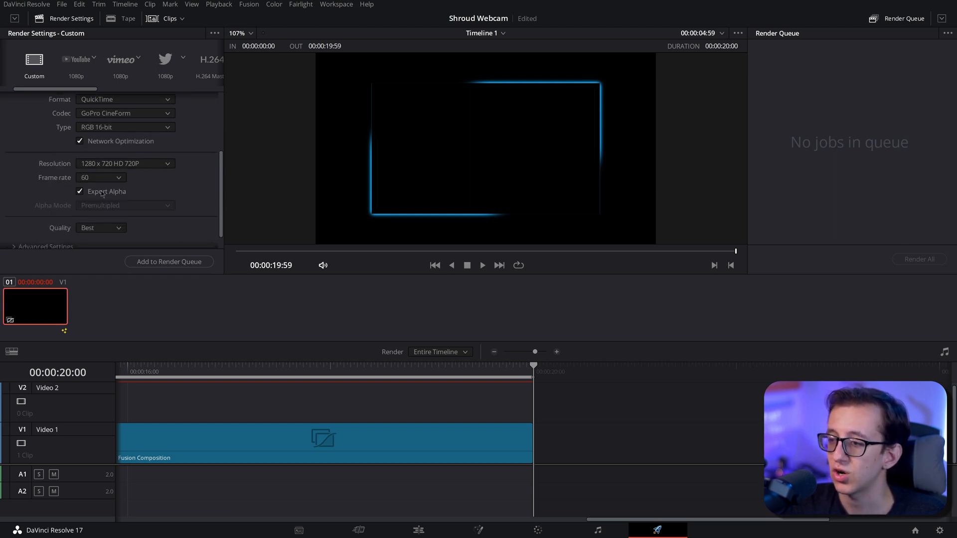
scroll("down", 3)
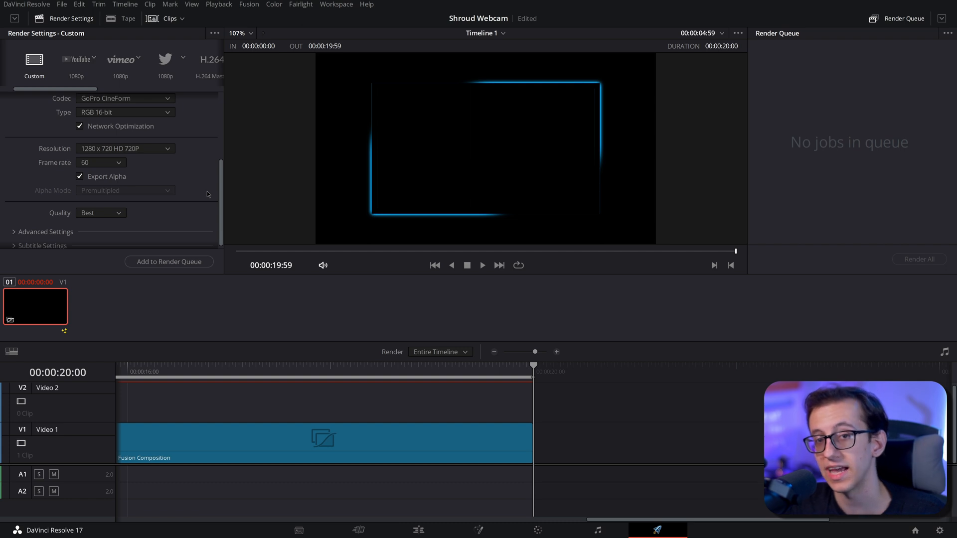
left_click(169, 261)
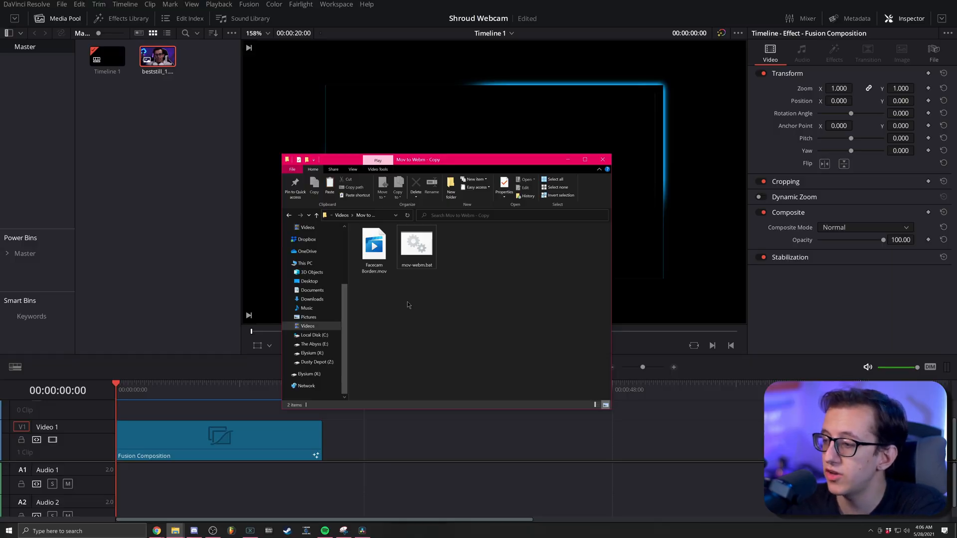
mouse_move(375, 247)
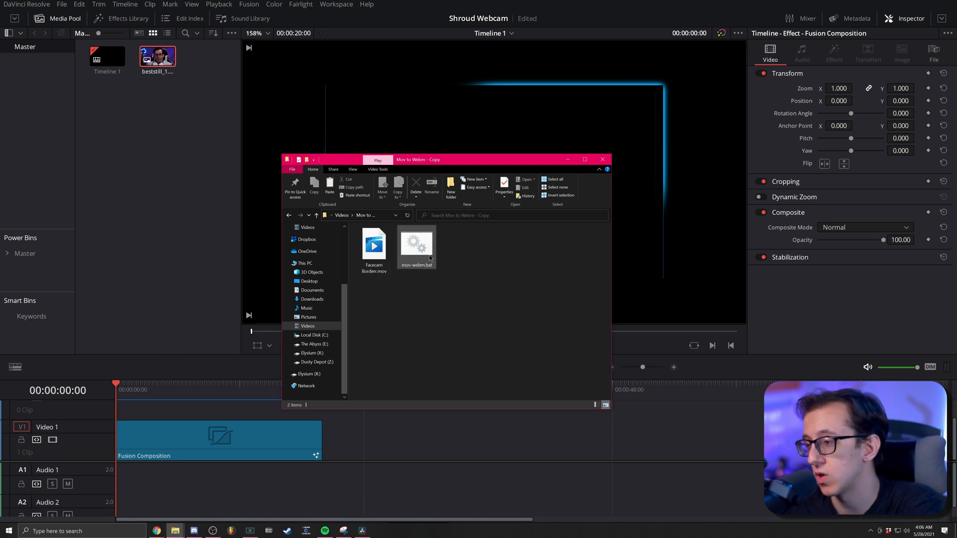
mouse_move(416, 247)
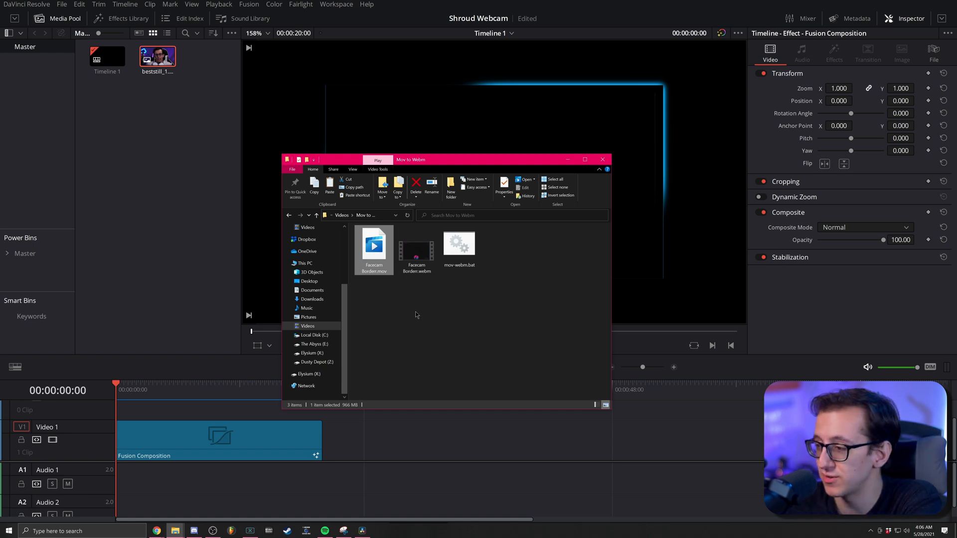
mouse_move(384, 398)
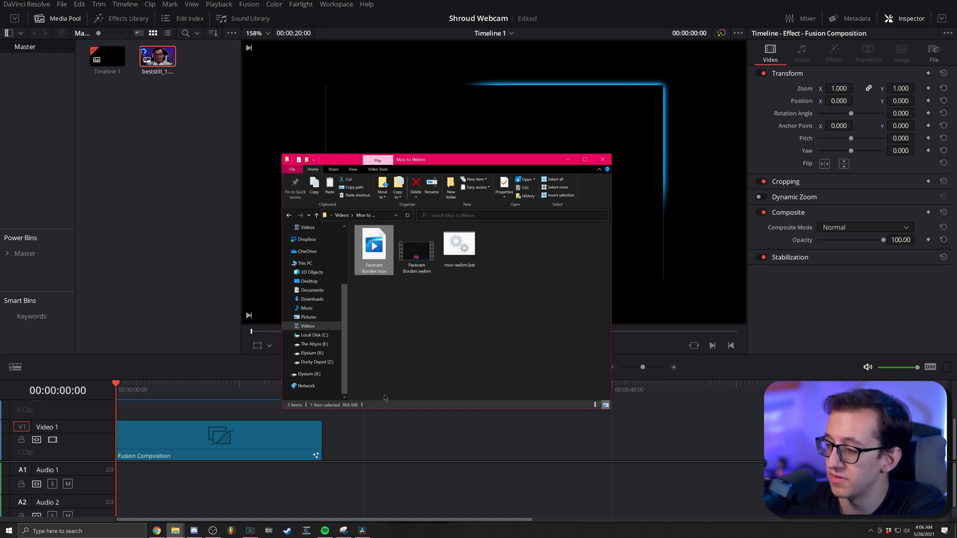